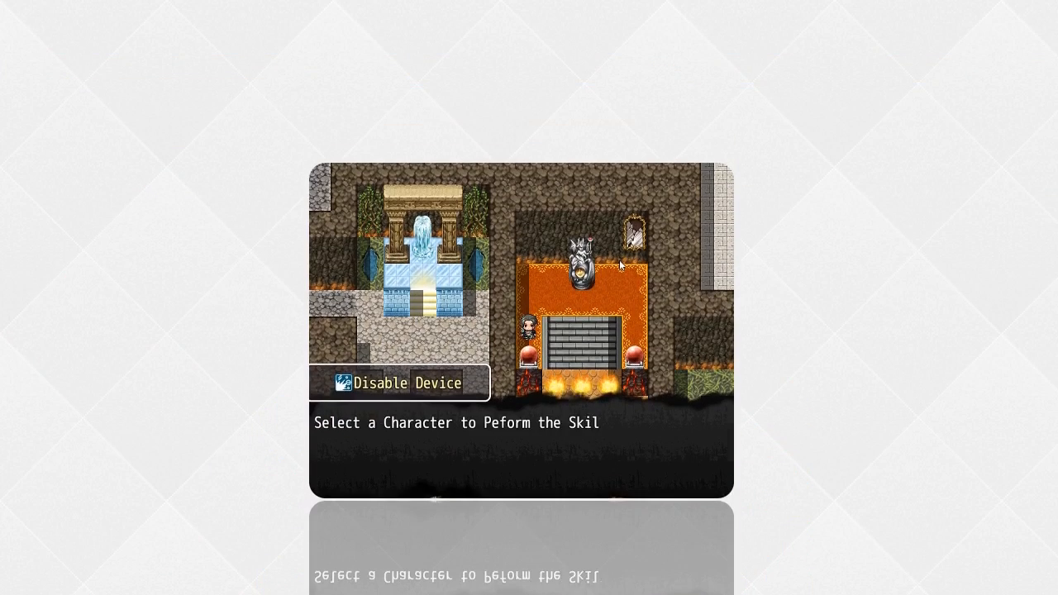
left_click(404, 383)
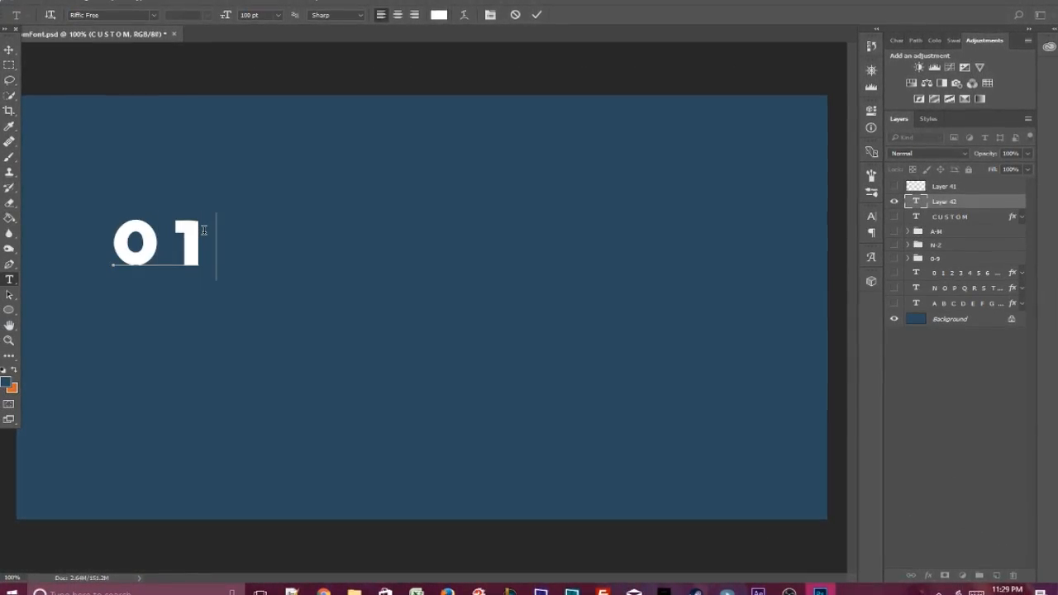
type("23456")
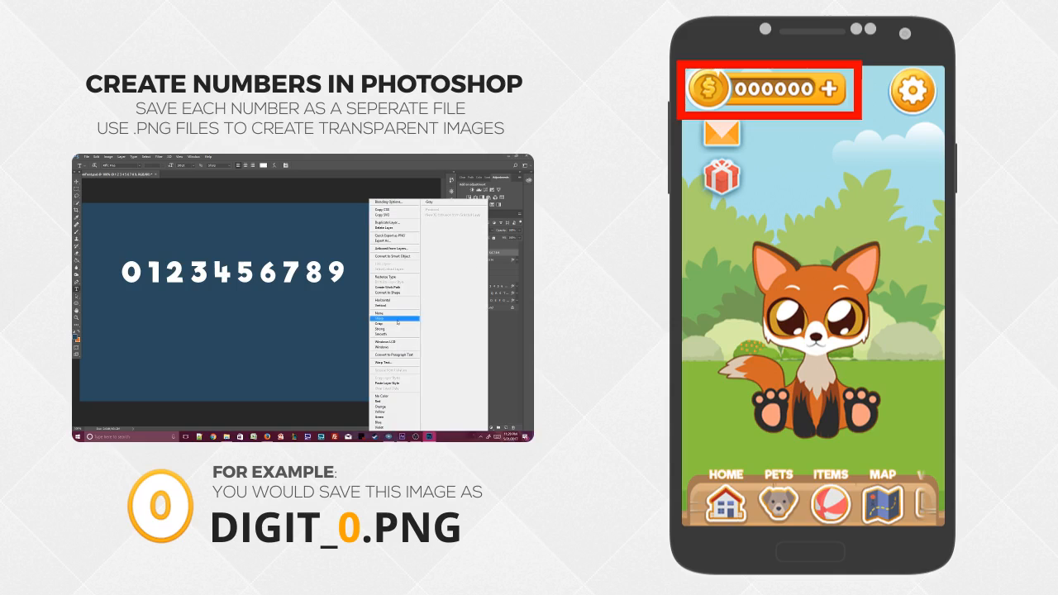
left_click(392, 319)
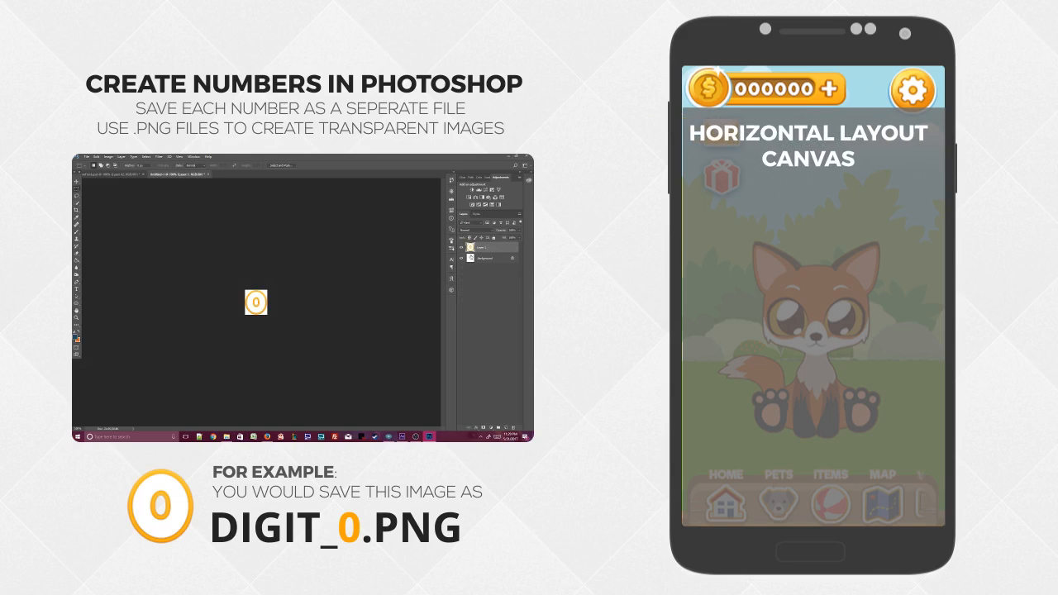
left_click(86, 156)
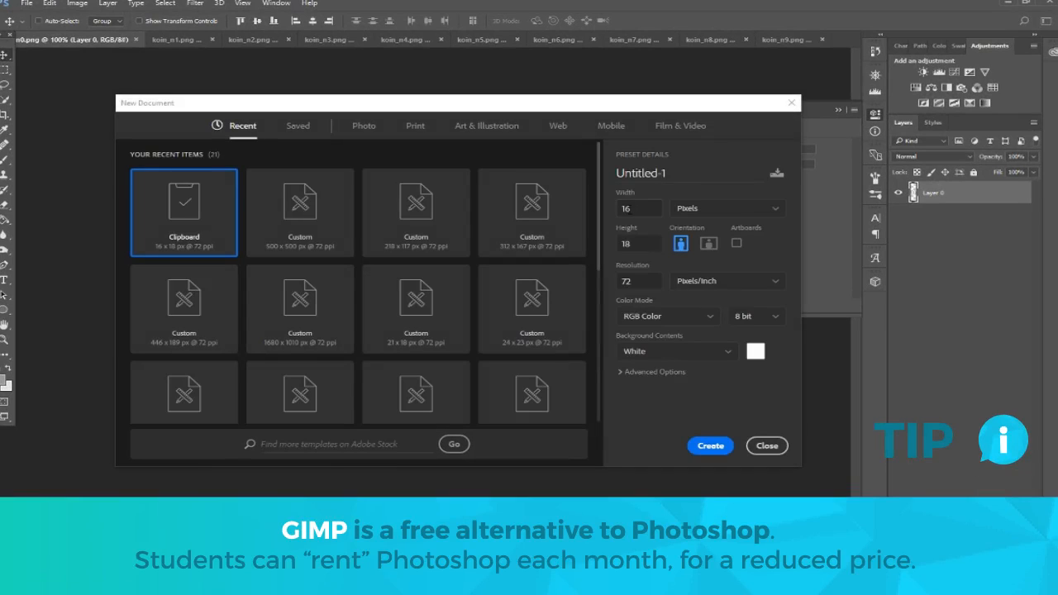
Note digit widths in Notepad++: 0 is 16 pixels, 1 is 10 pixels
left_click(638, 208)
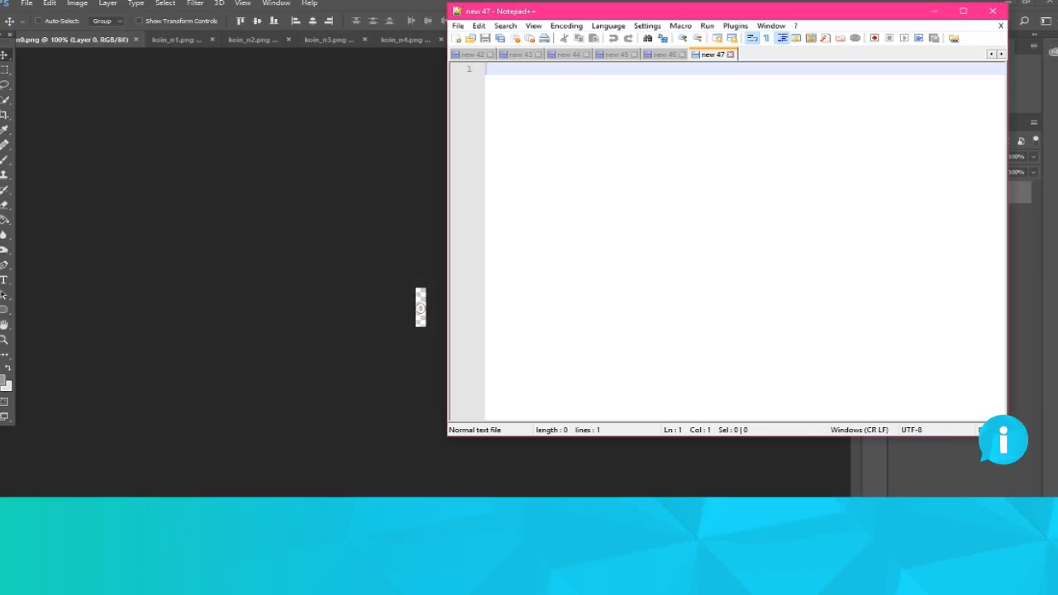
type("0\t16")
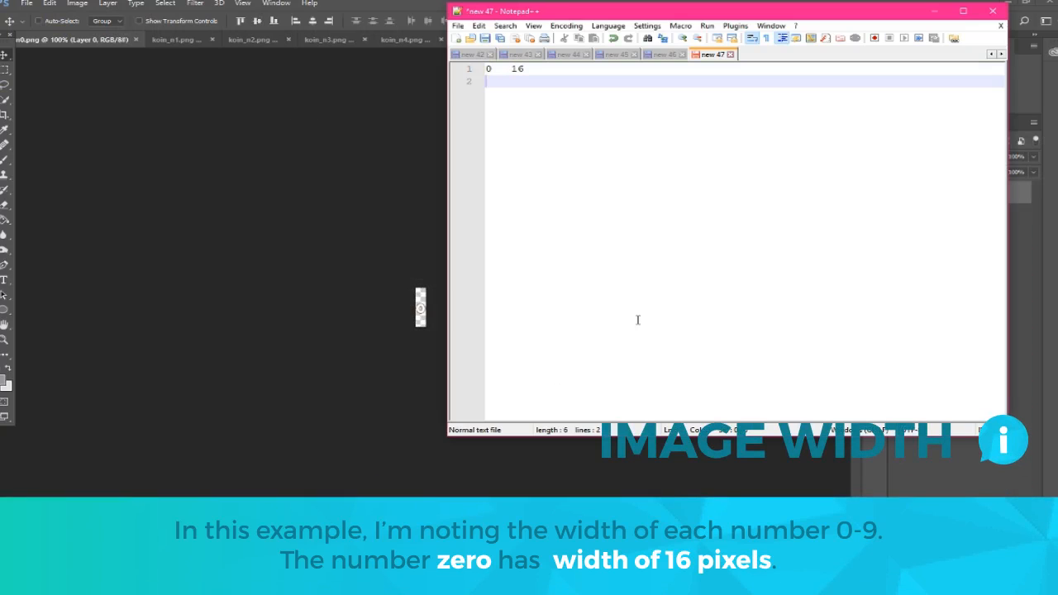
left_click(993, 11)
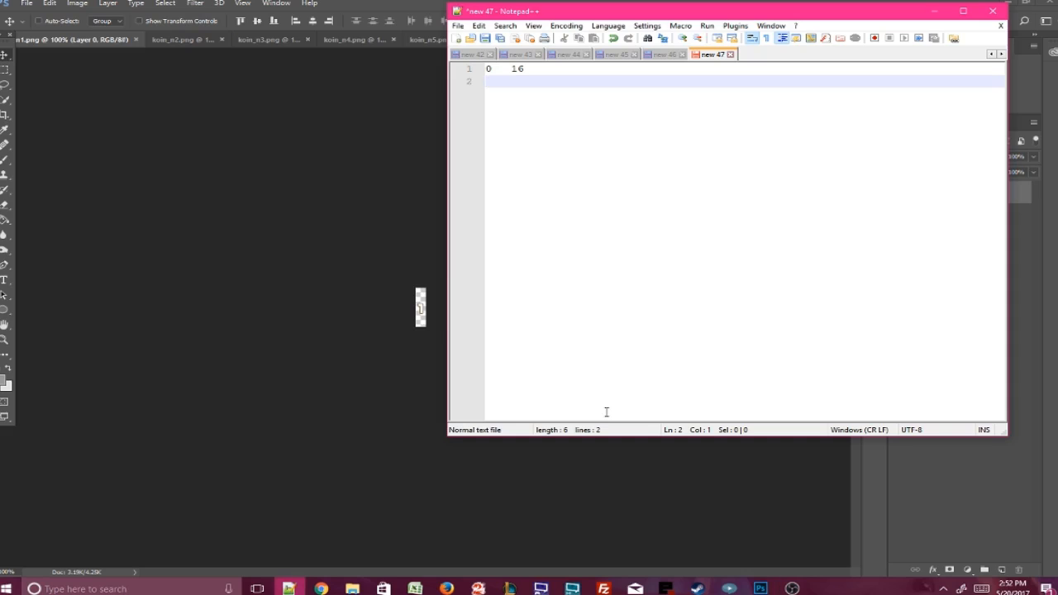
type("1\t10")
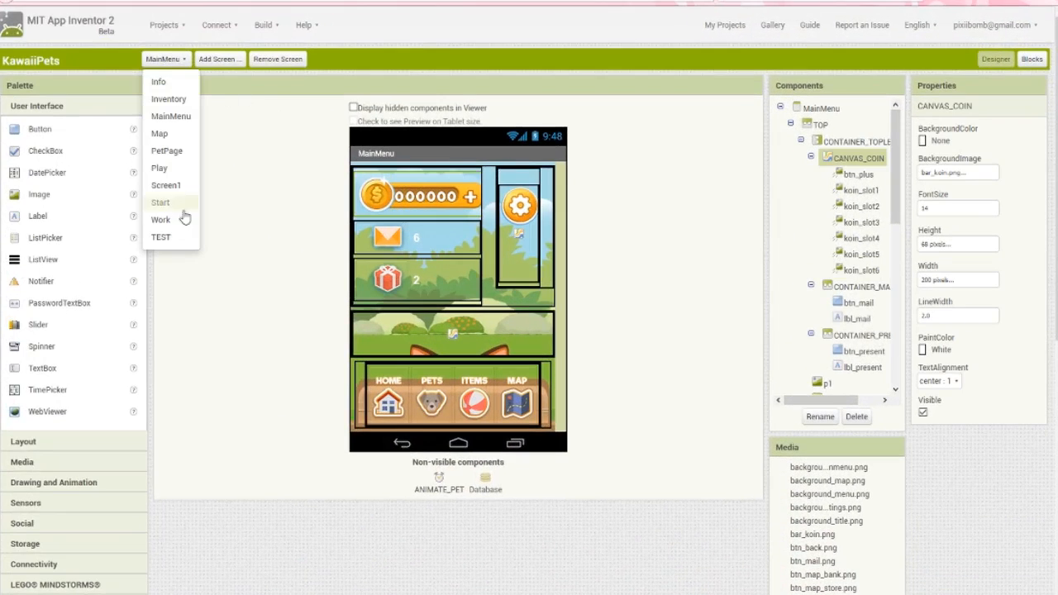
On the TEST screen, set horizontal alignment to Center so the canvas is centred
left_click(160, 237)
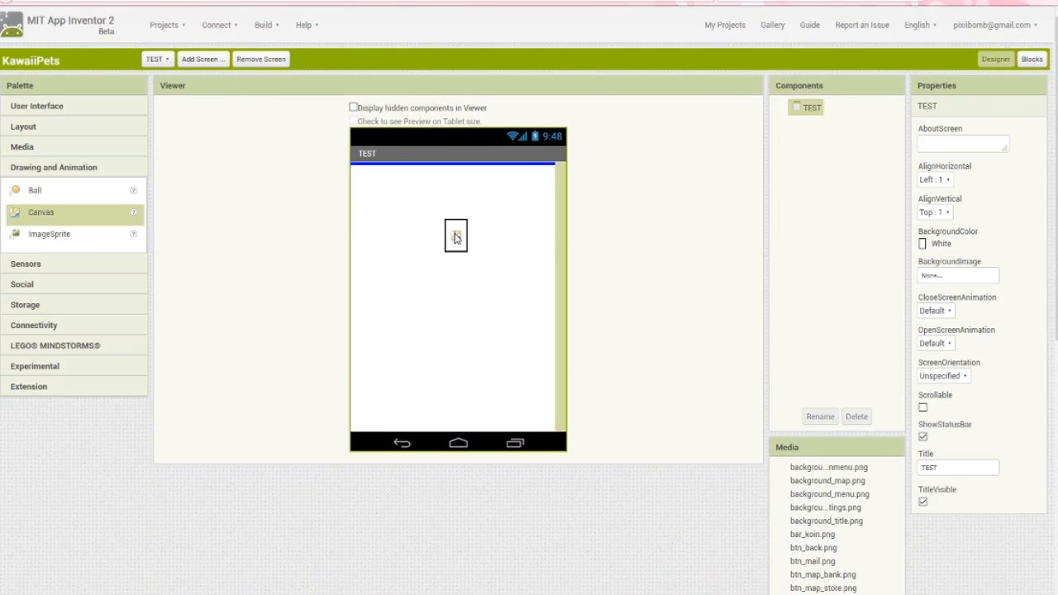
left_click(935, 179)
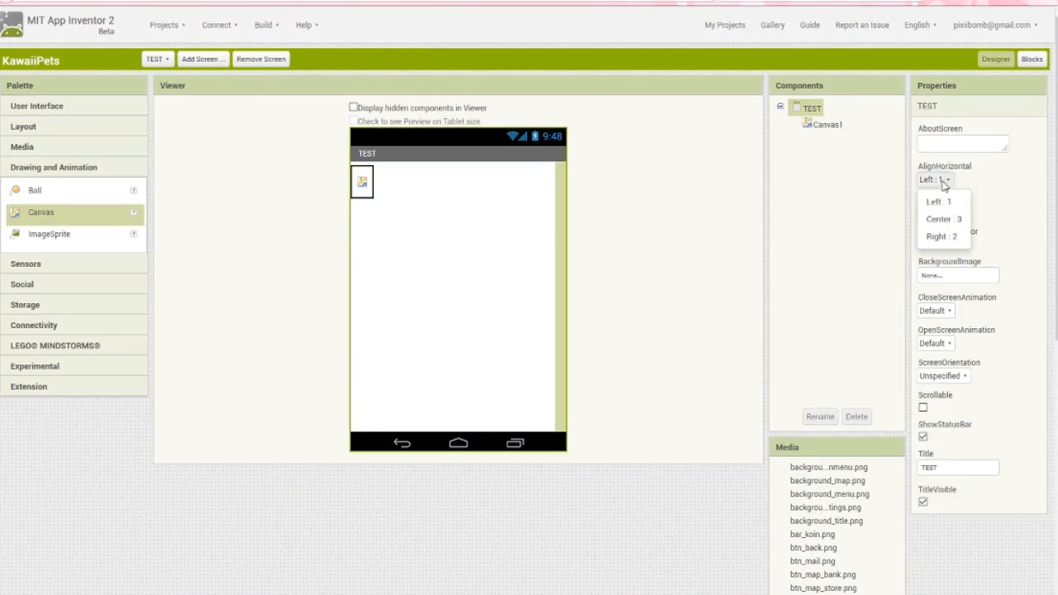
left_click(938, 220)
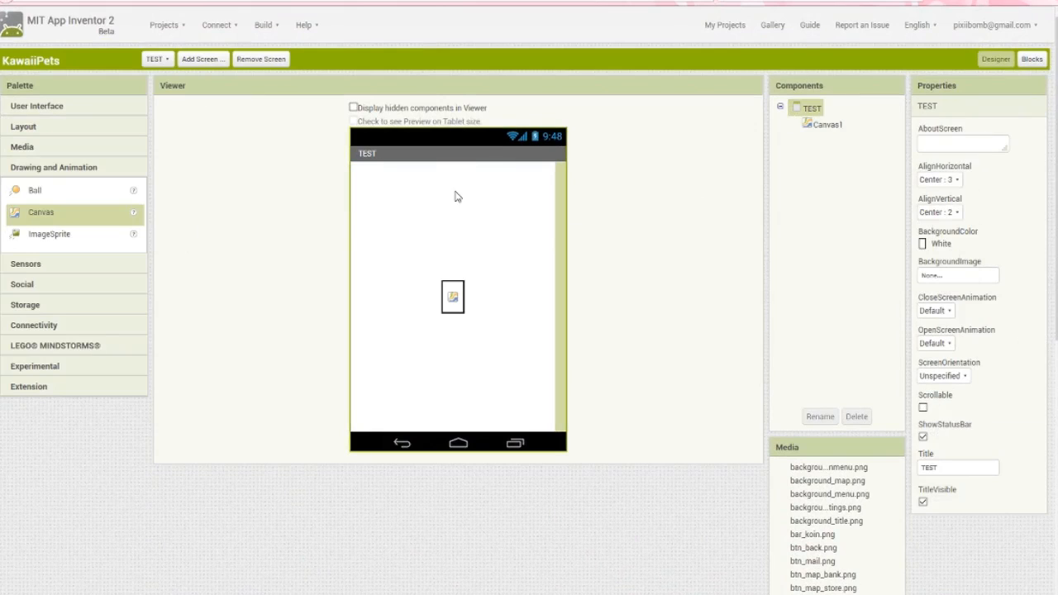
mouse_move(62, 214)
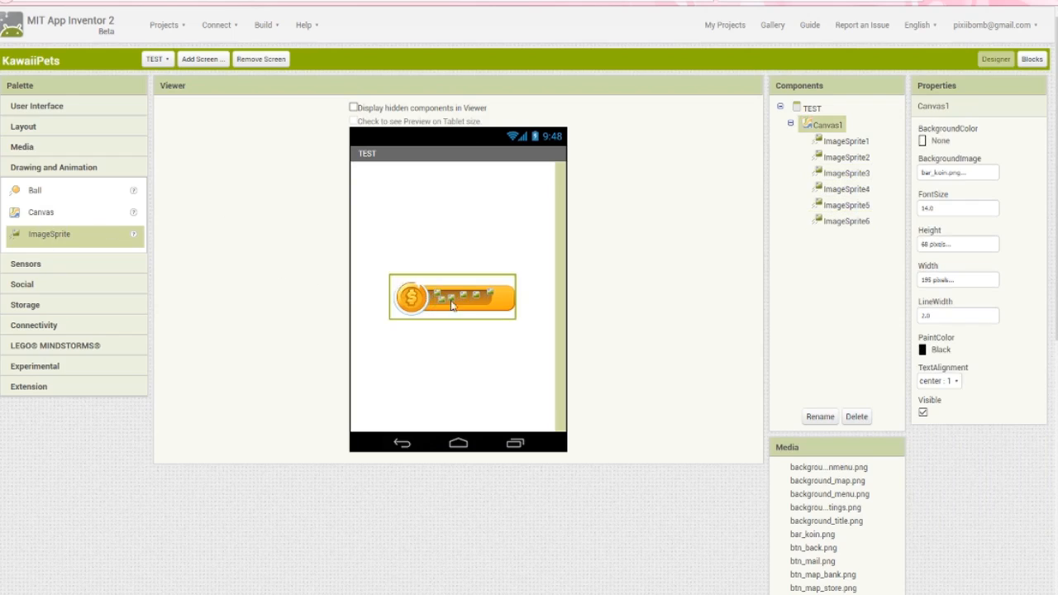
Move the sixth digit sprite to the leftmost slot and check sprite positions
left_click(430, 297)
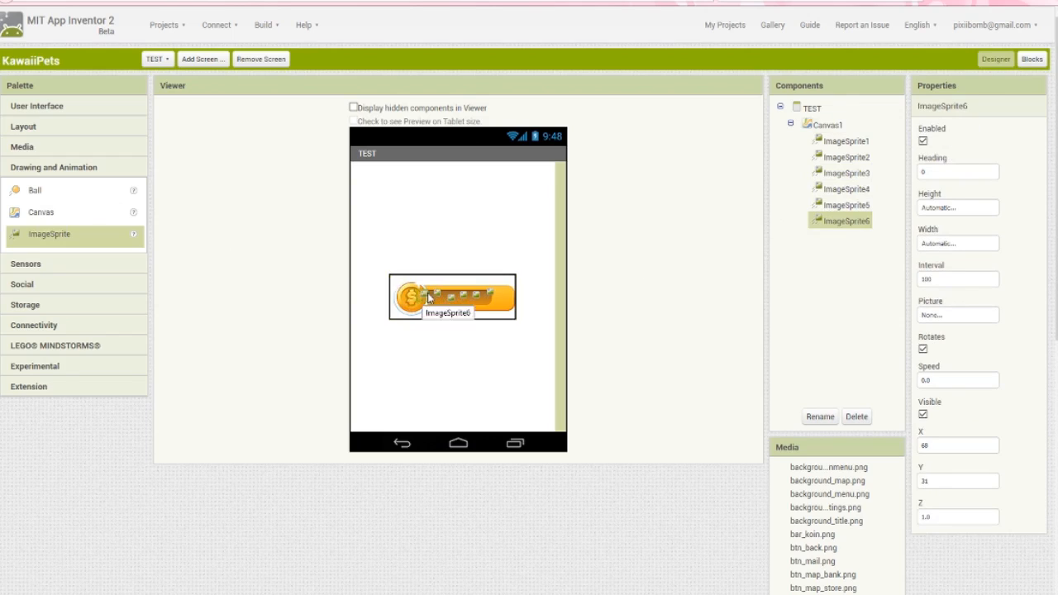
left_click_drag(428, 296, 413, 285)
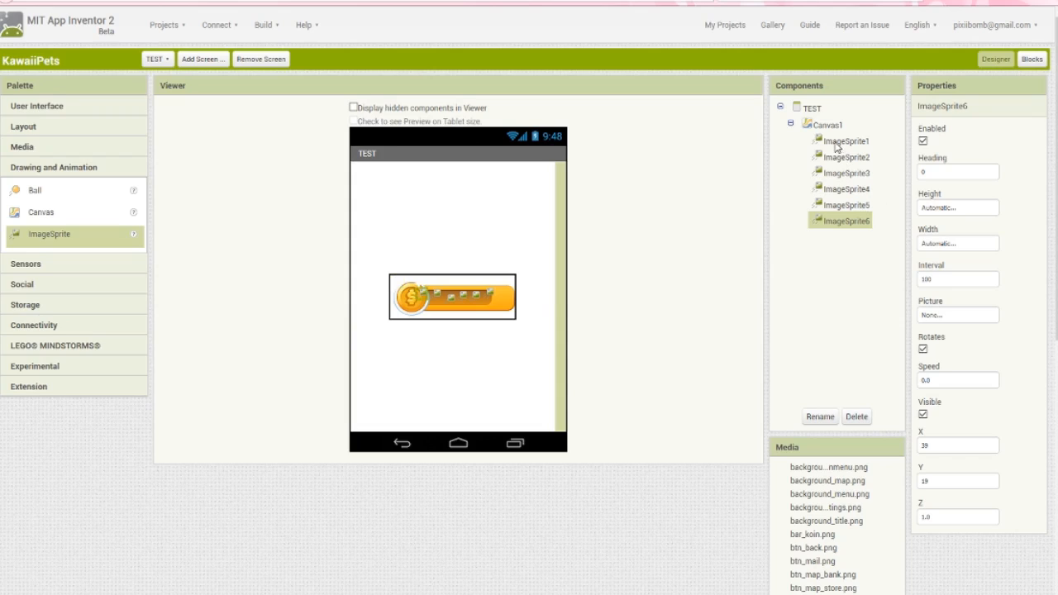
left_click(845, 188)
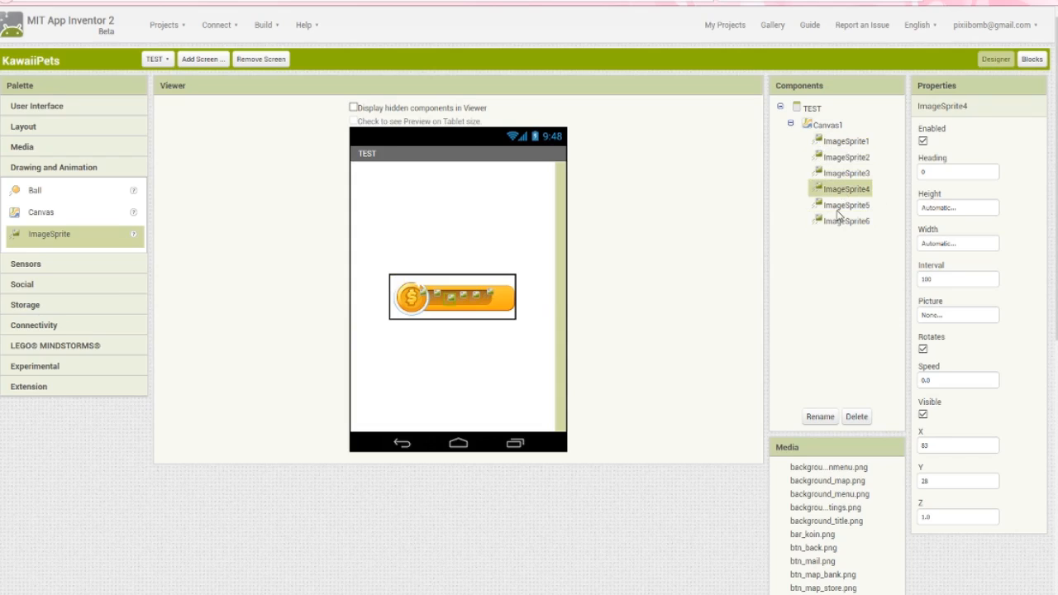
left_click(846, 220)
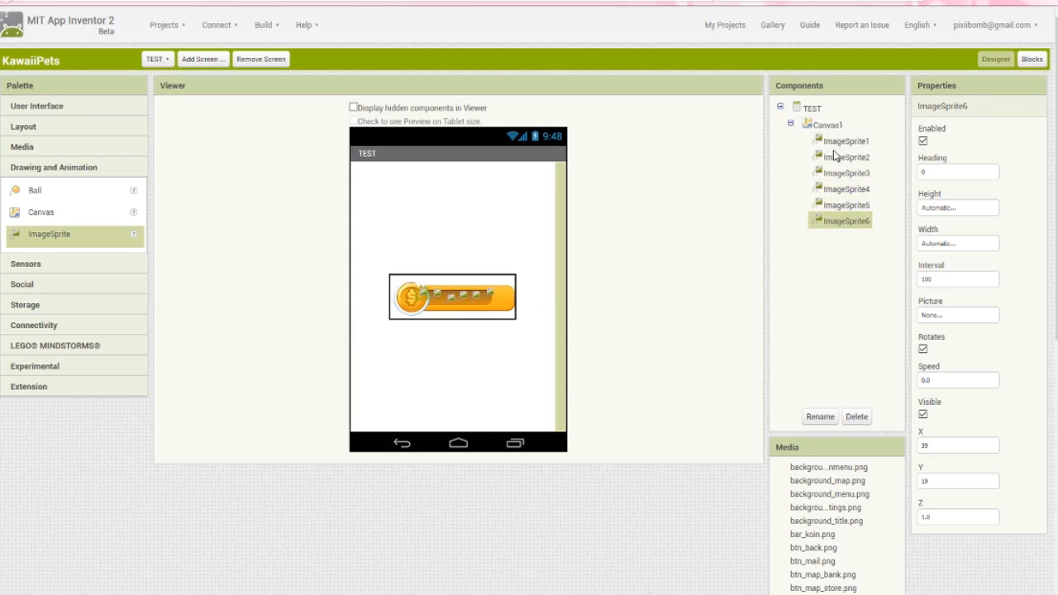
Rename the image sprites koin_slot1 and koin_slot2, then start on the third
left_click(819, 416)
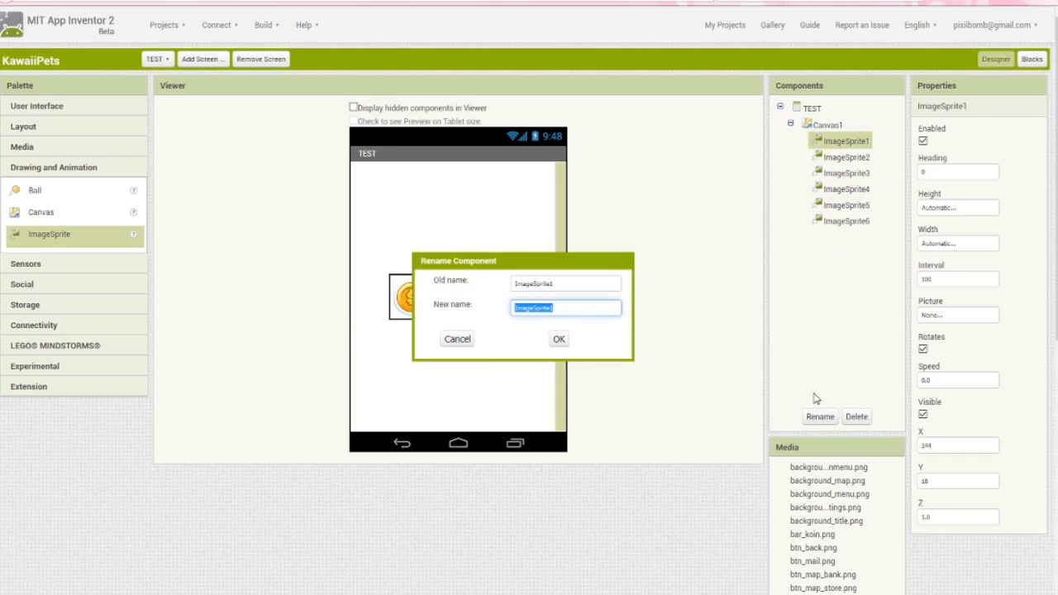
type("koin_")
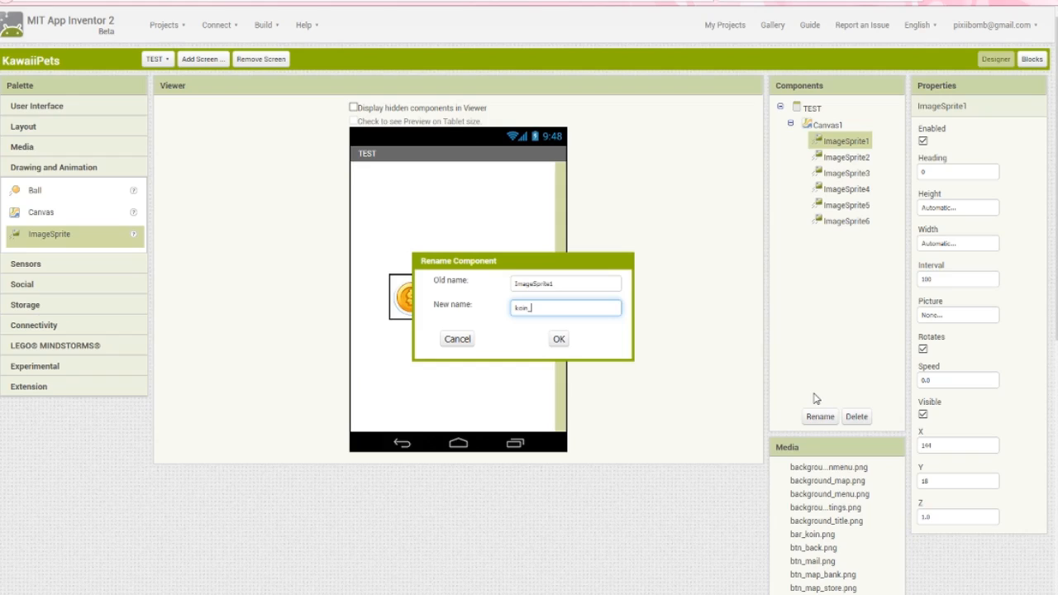
left_click(558, 339)
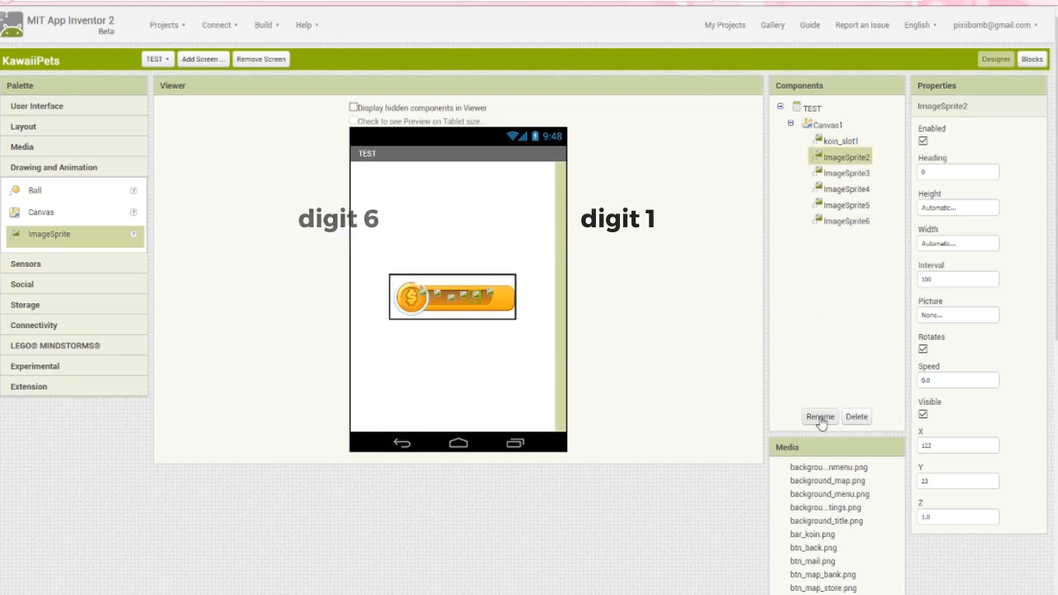
left_click(819, 415)
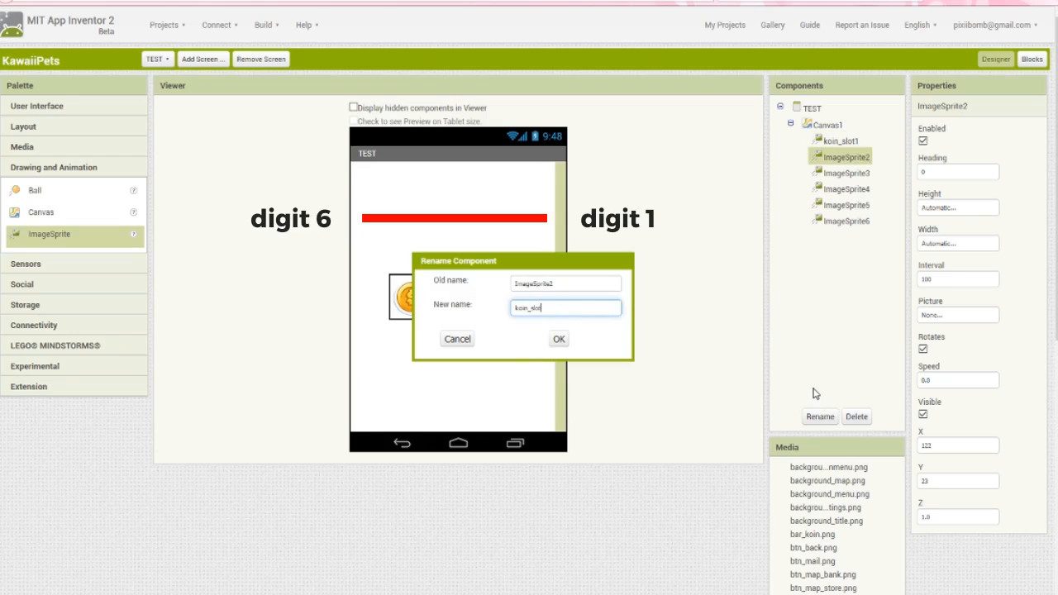
left_click(558, 339)
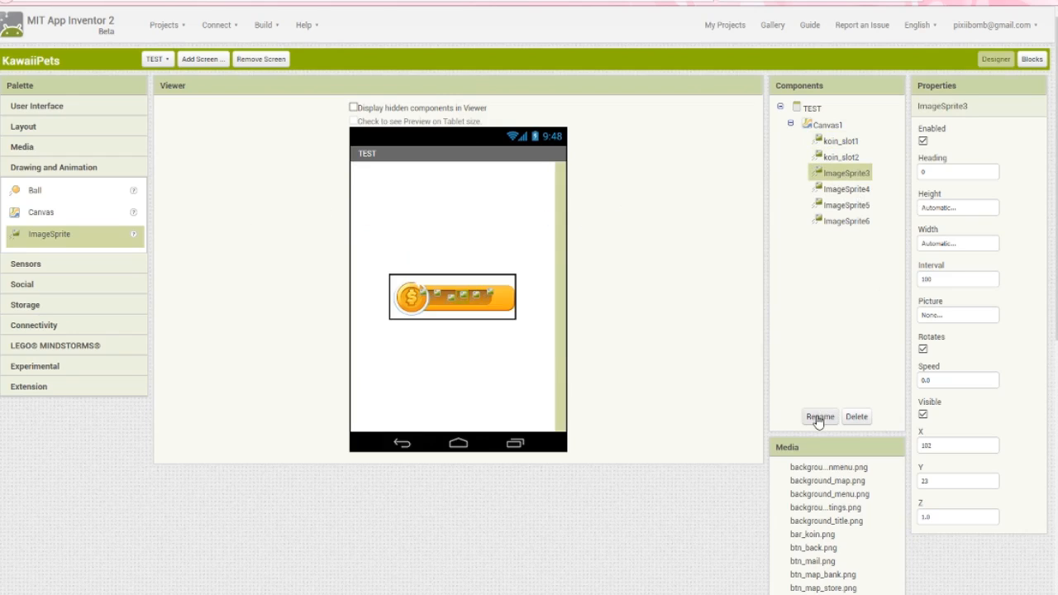
left_click(819, 417)
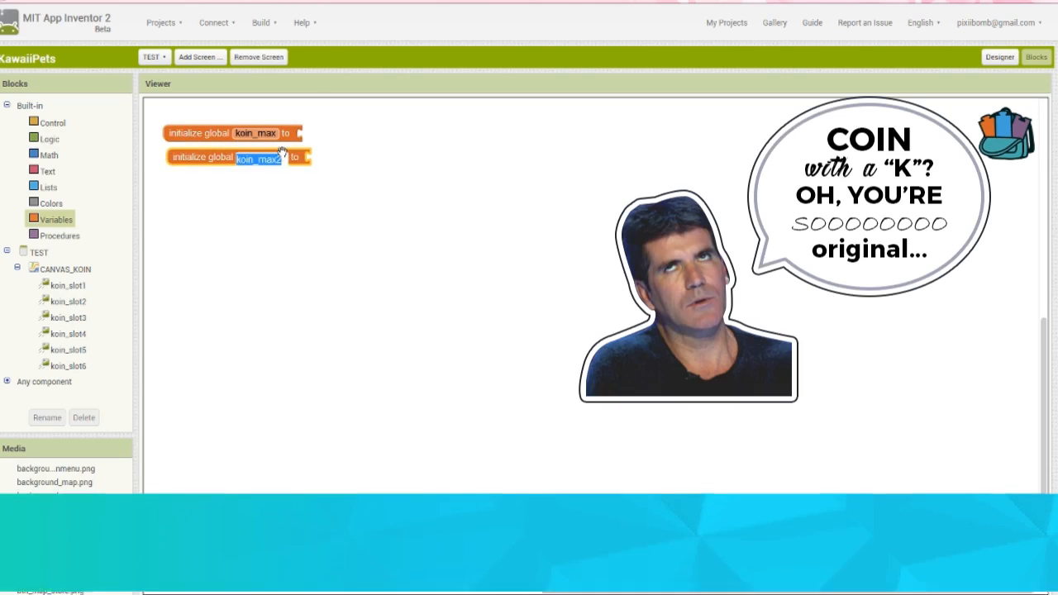
Give global koin_list an empty list and put an add-items block inside initalizeLists
type("koin_list")
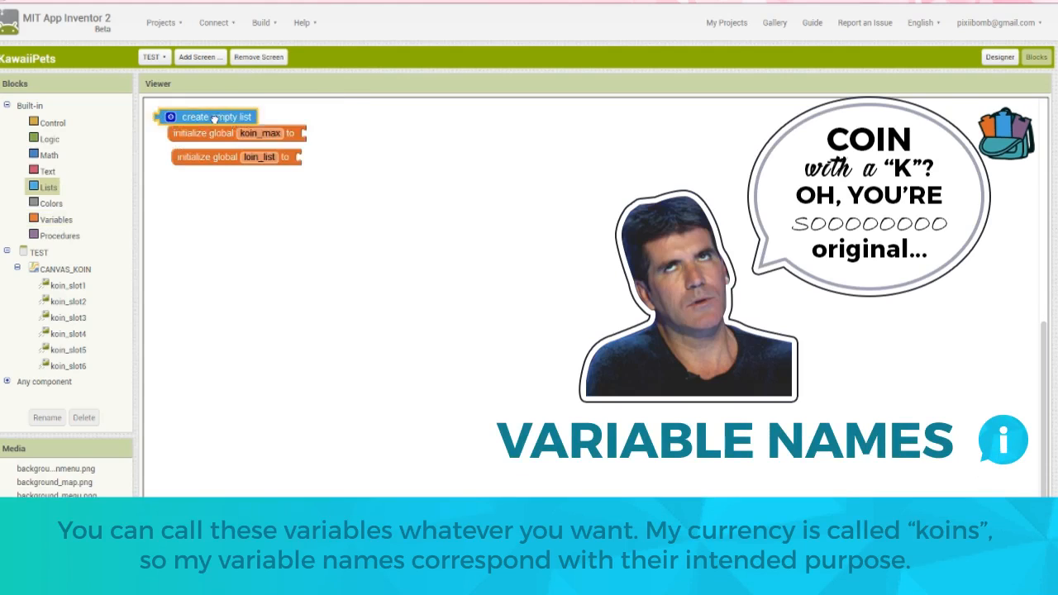
left_click_drag(209, 116, 352, 157)
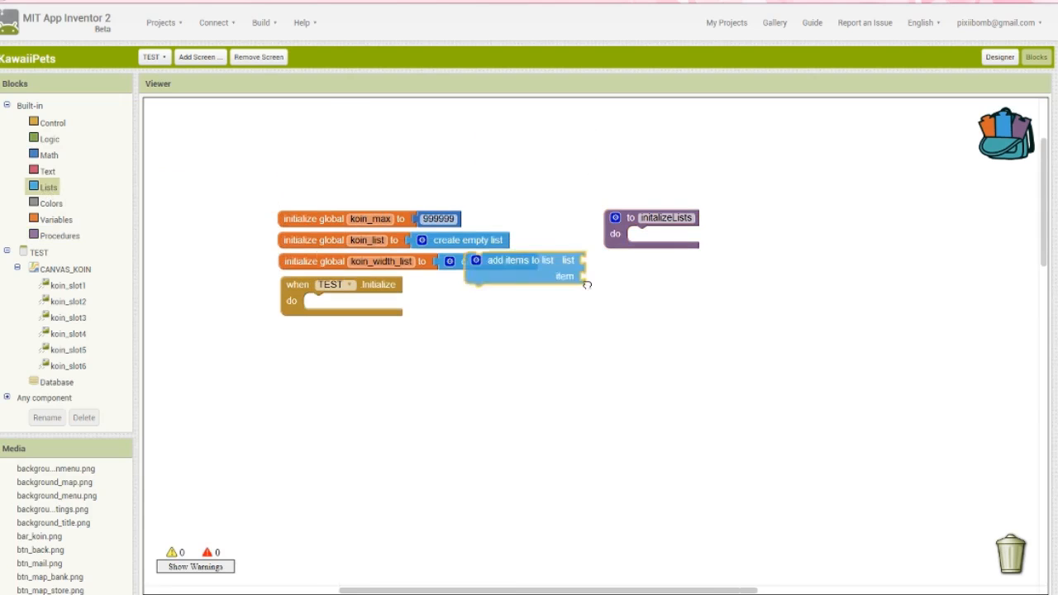
left_click_drag(525, 260, 694, 259)
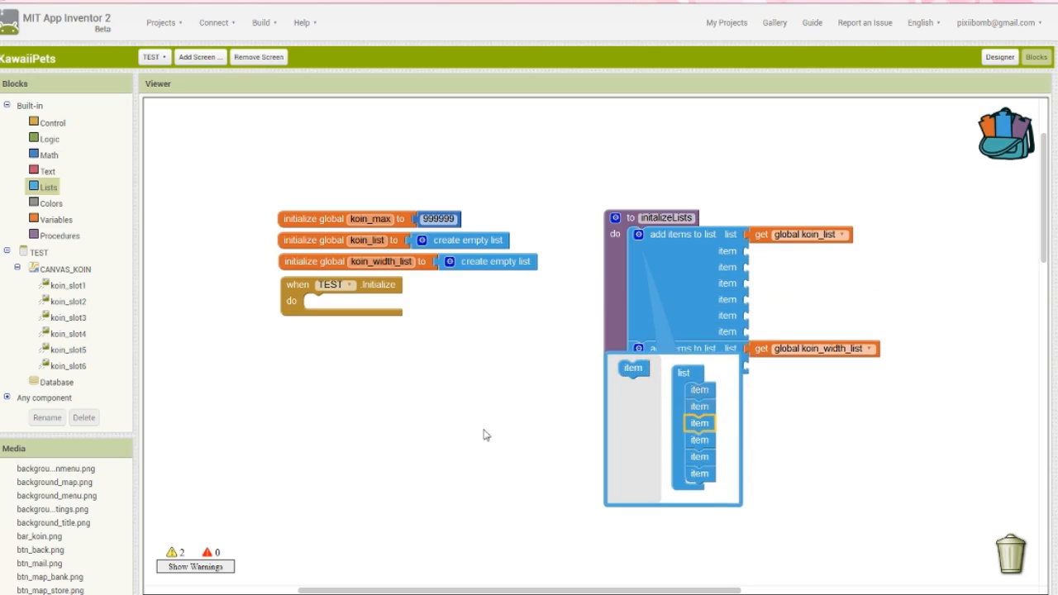
left_click(66, 301)
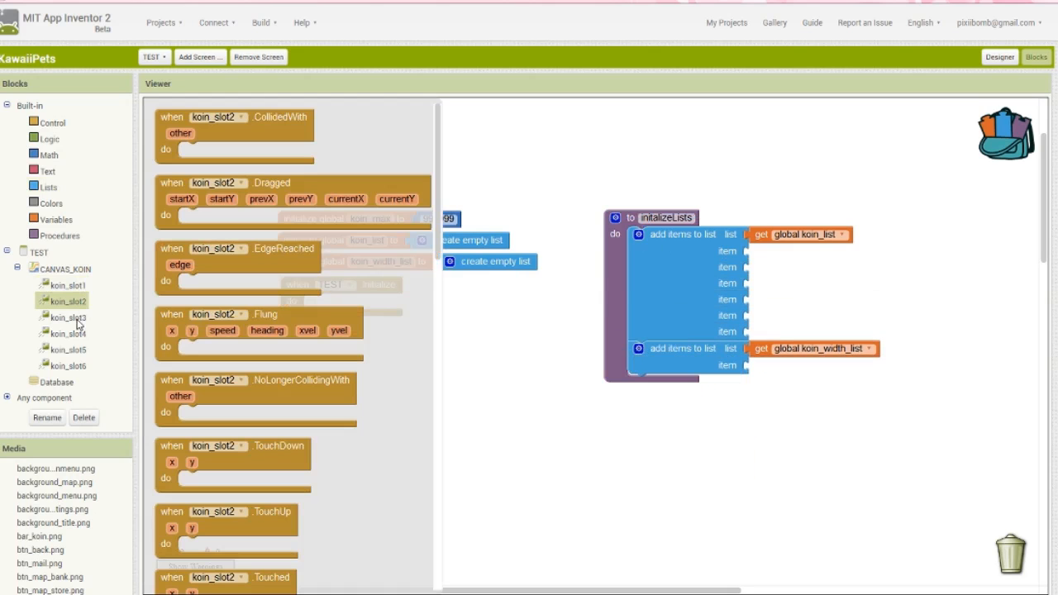
left_click(64, 366)
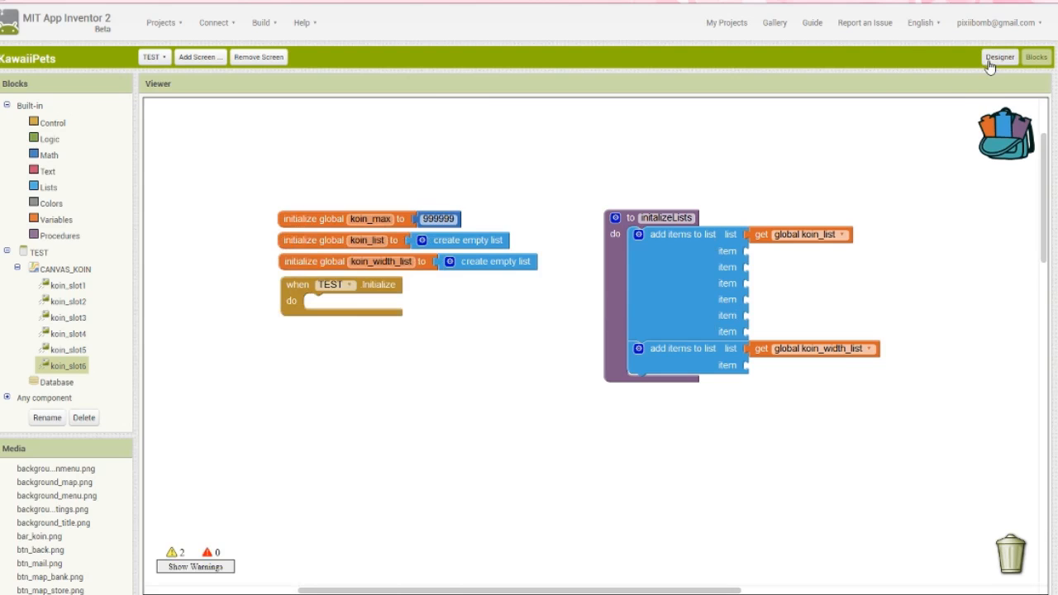
In Designer, select koin_slot1 and koin_slot6 to see their coin-bar positions
left_click(1000, 57)
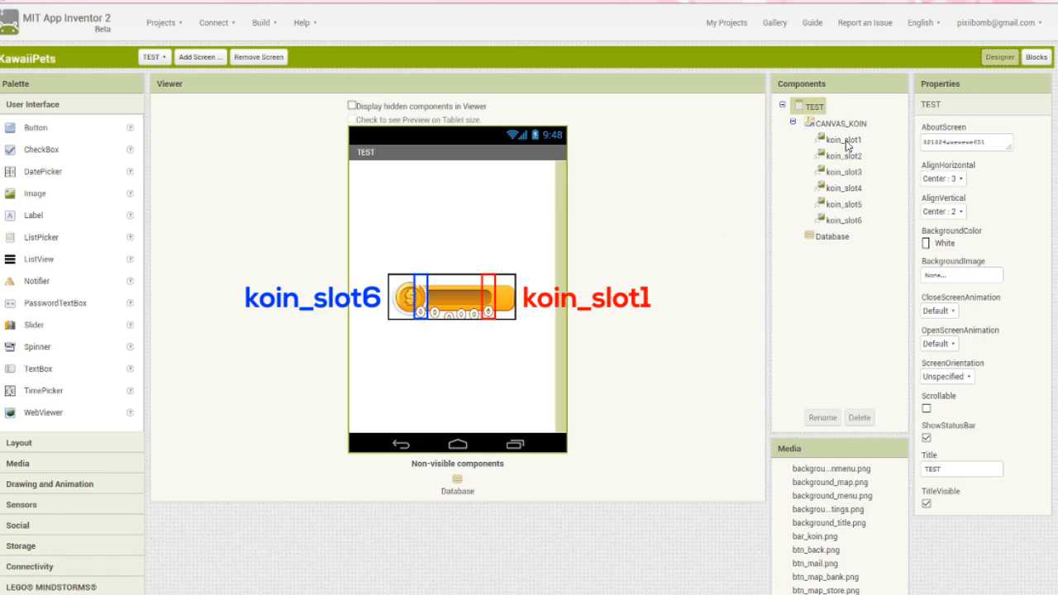
left_click(842, 139)
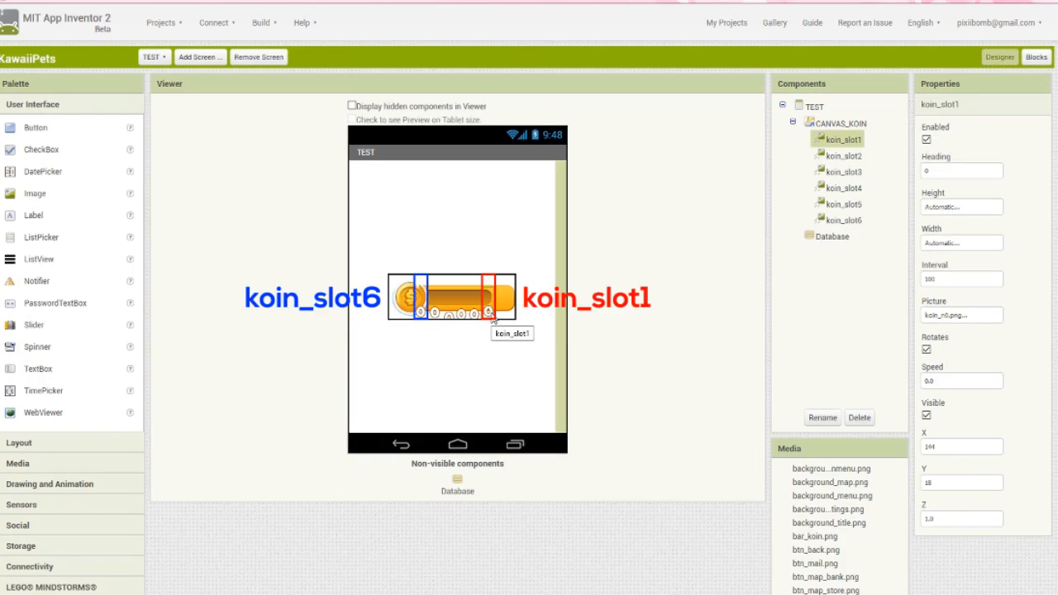
left_click(842, 219)
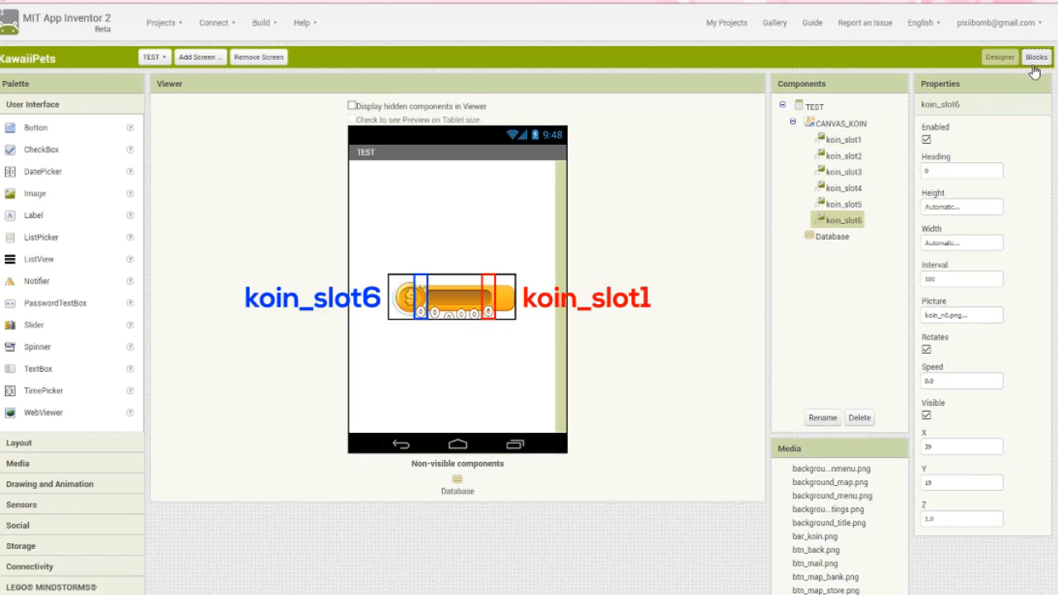
In Blocks, attach width numbers 18 and 2 to the koin_width_list items
left_click(1036, 57)
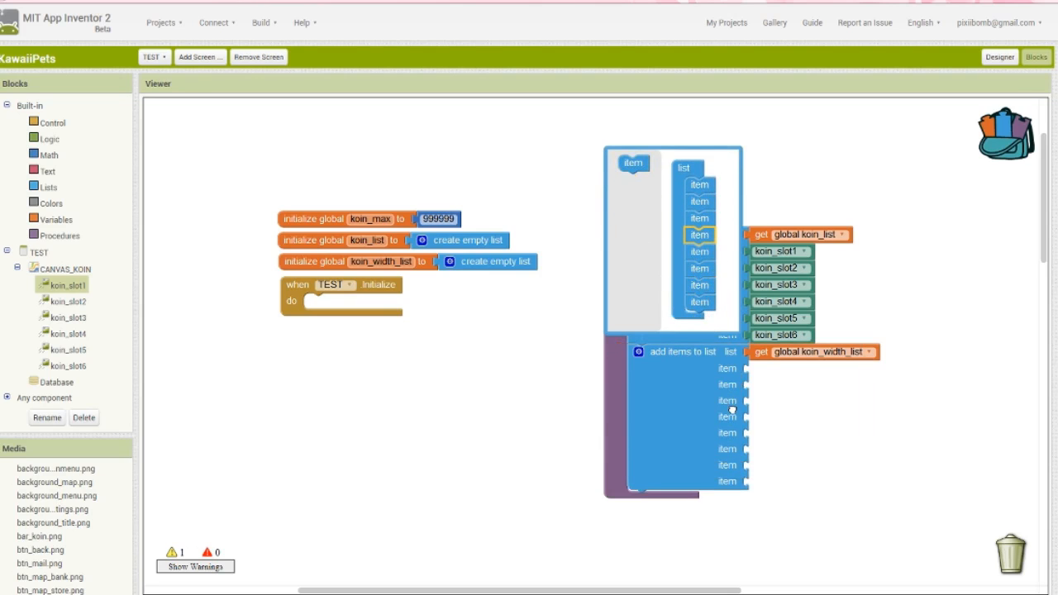
mouse_move(687, 306)
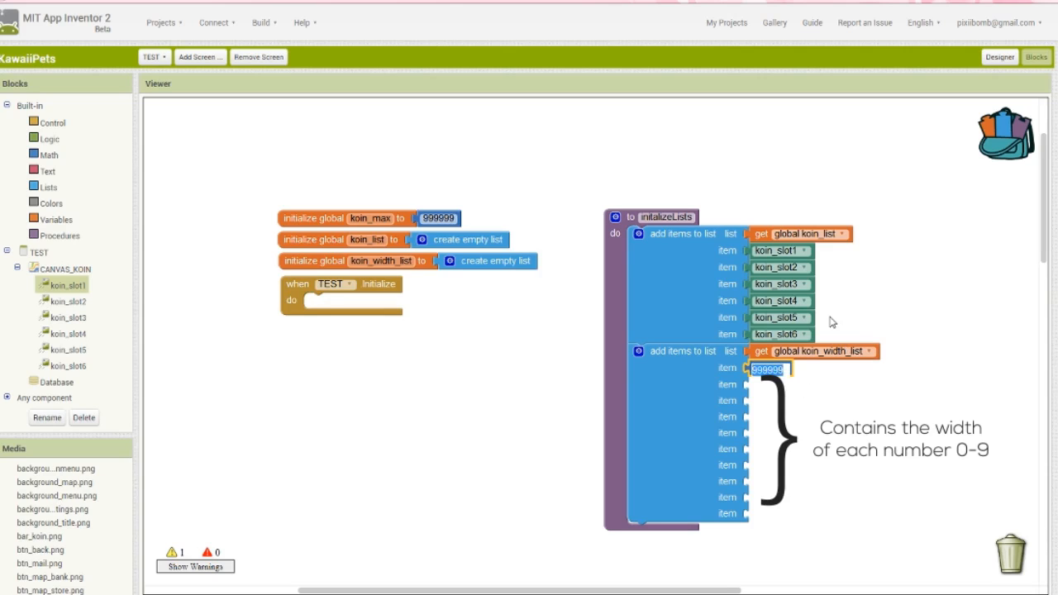
type("18")
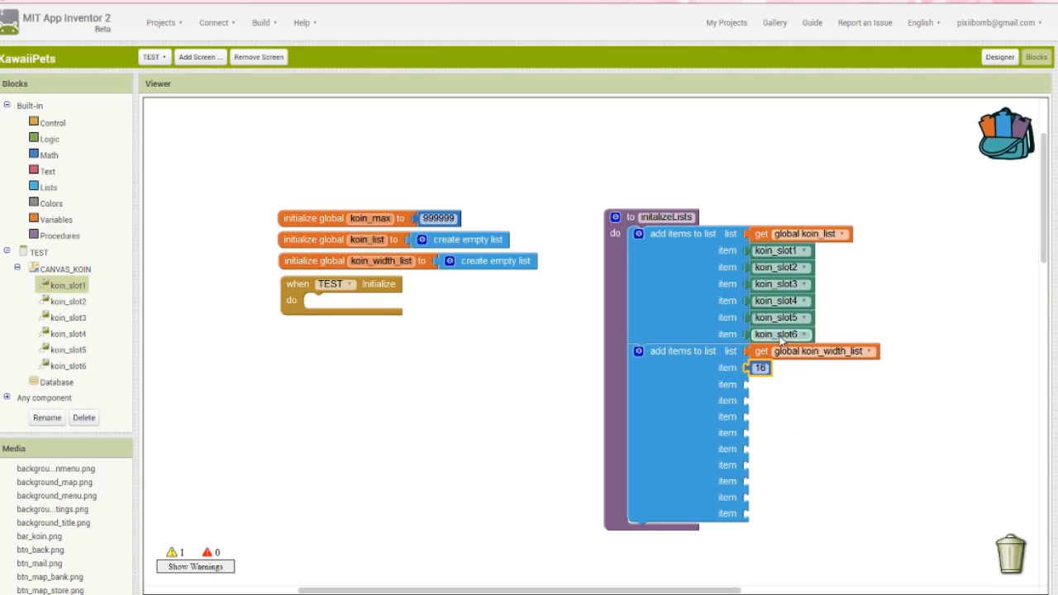
left_click_drag(758, 368, 769, 393)
type("1")
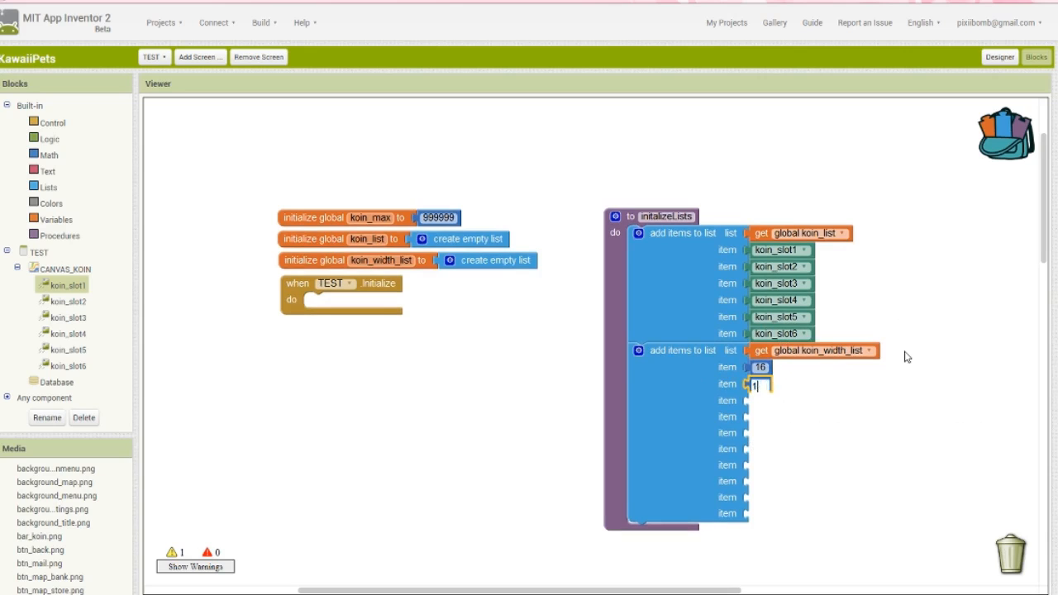
type("2")
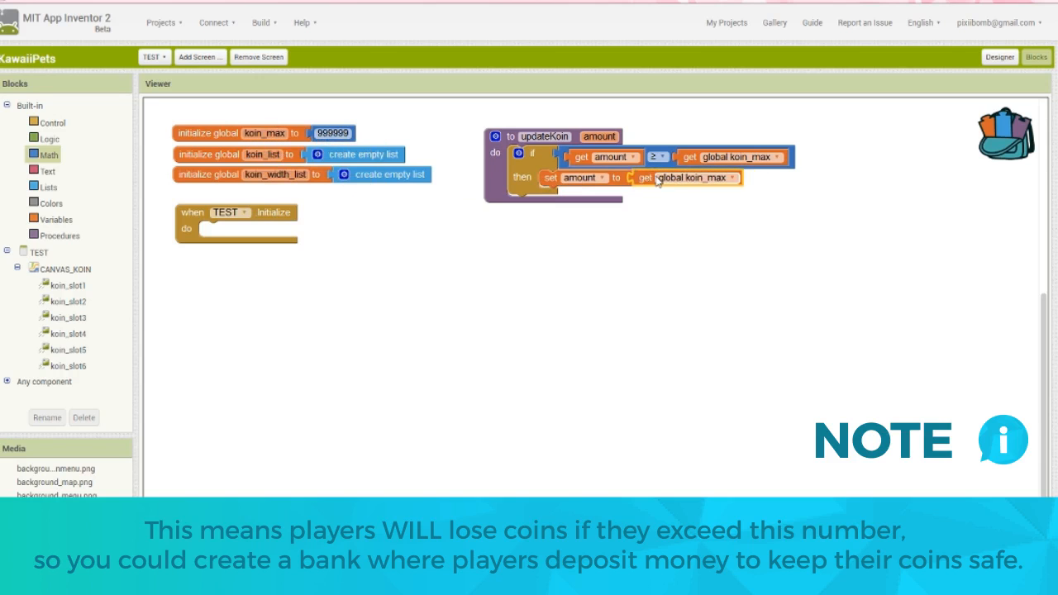
Cap the updateKoin amount at the global koin_max value
left_click(56, 218)
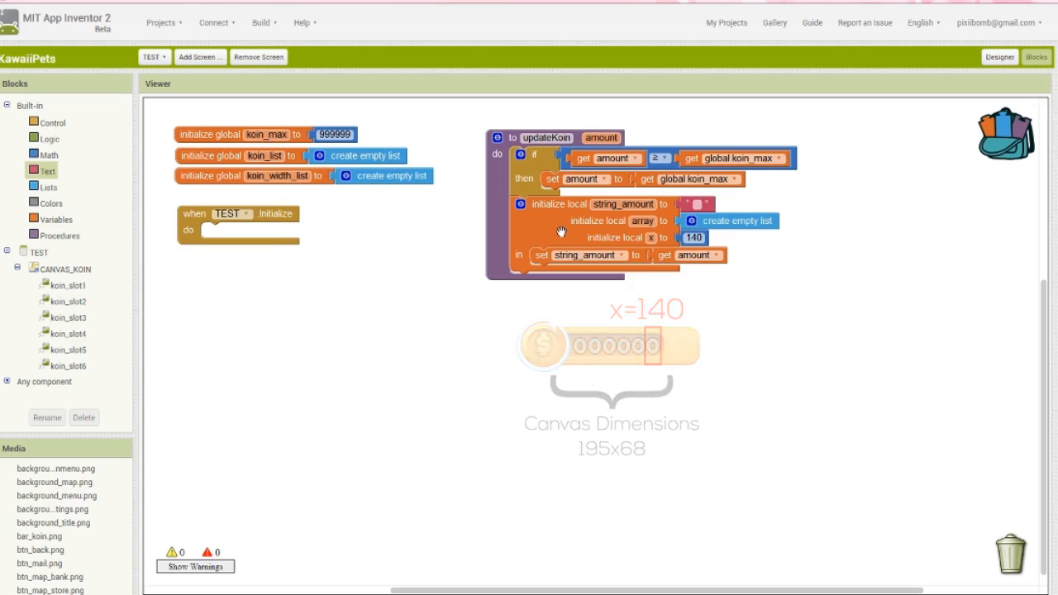
left_click(602, 138)
type("1")
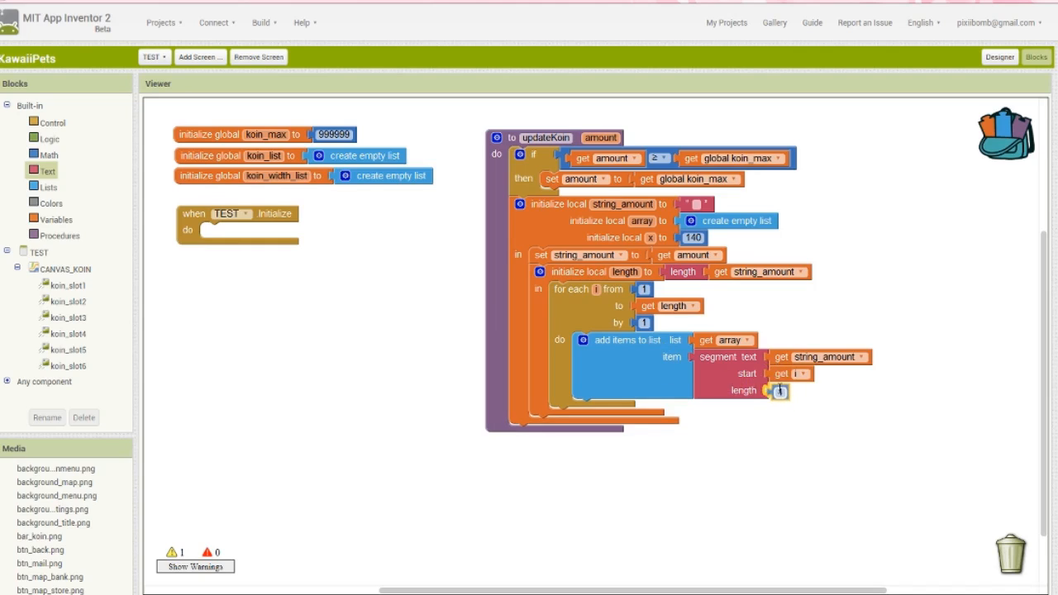
mouse_move(778, 390)
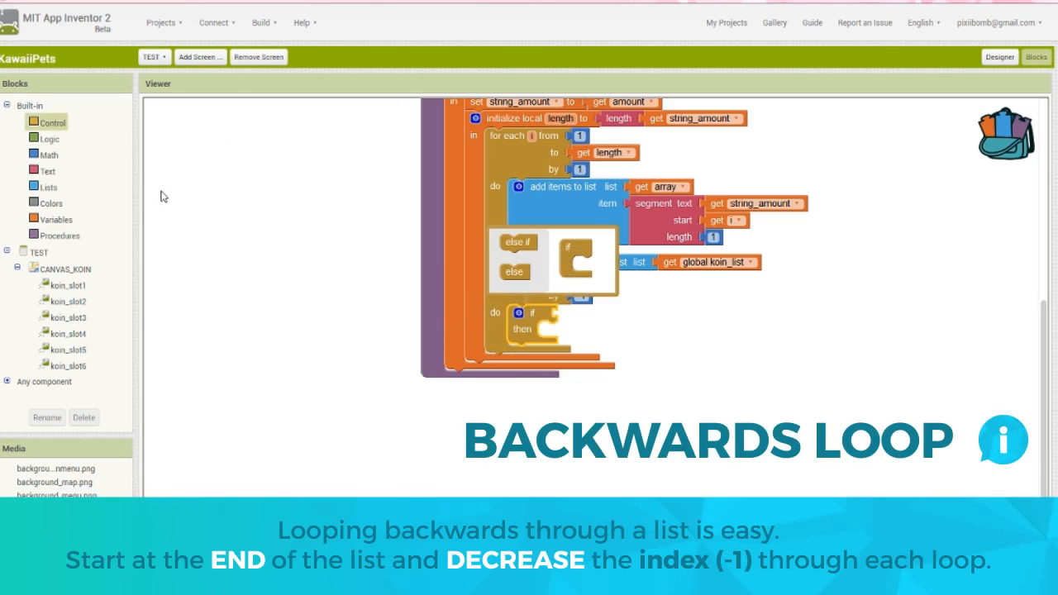
Insert a subtraction into the backwards loop's test and put a sprite setter in then
left_click(49, 155)
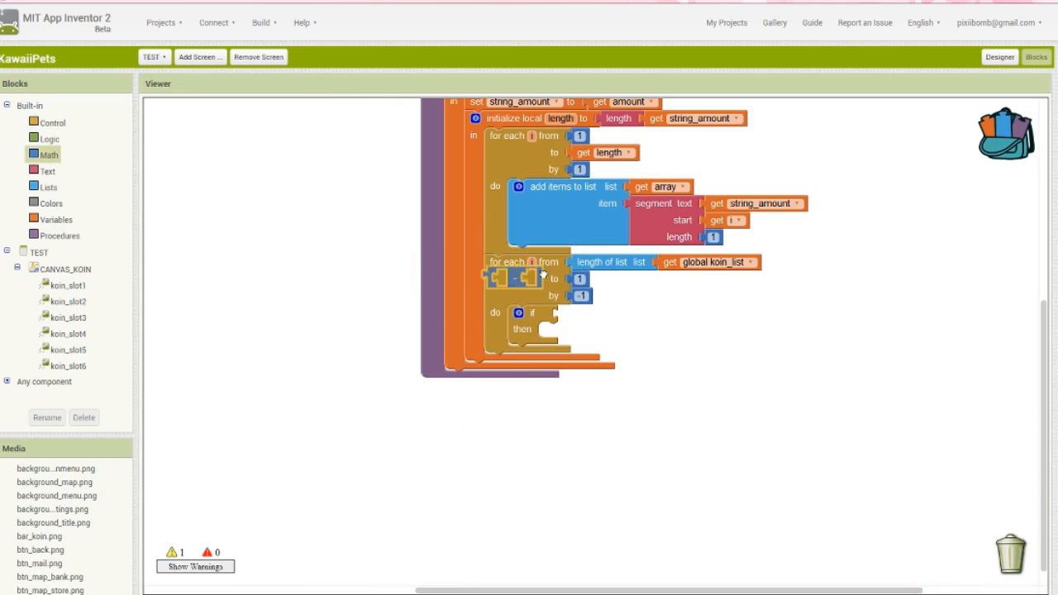
left_click_drag(509, 277, 674, 321)
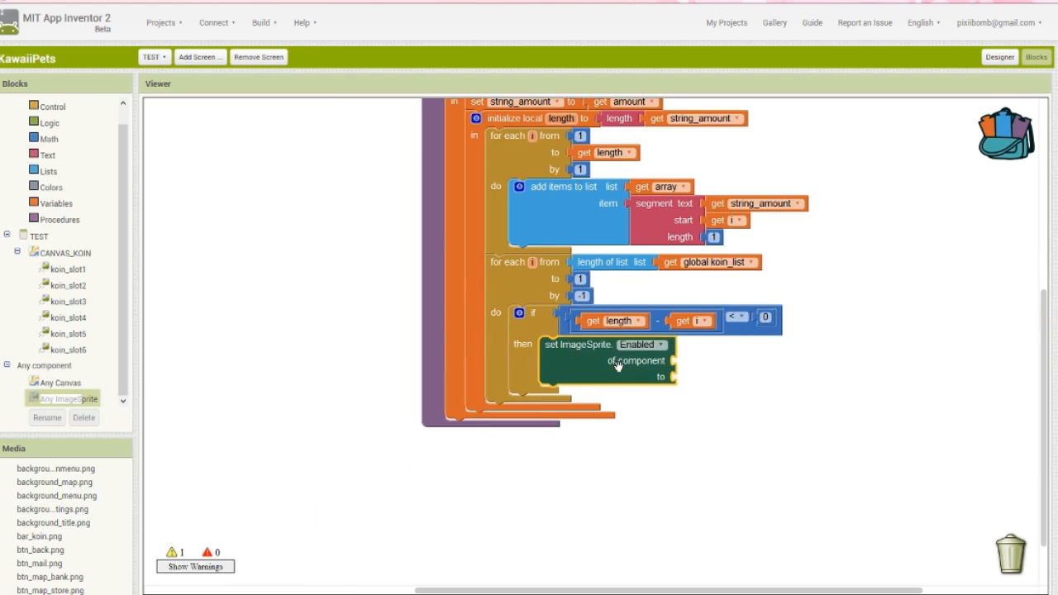
left_click(669, 345)
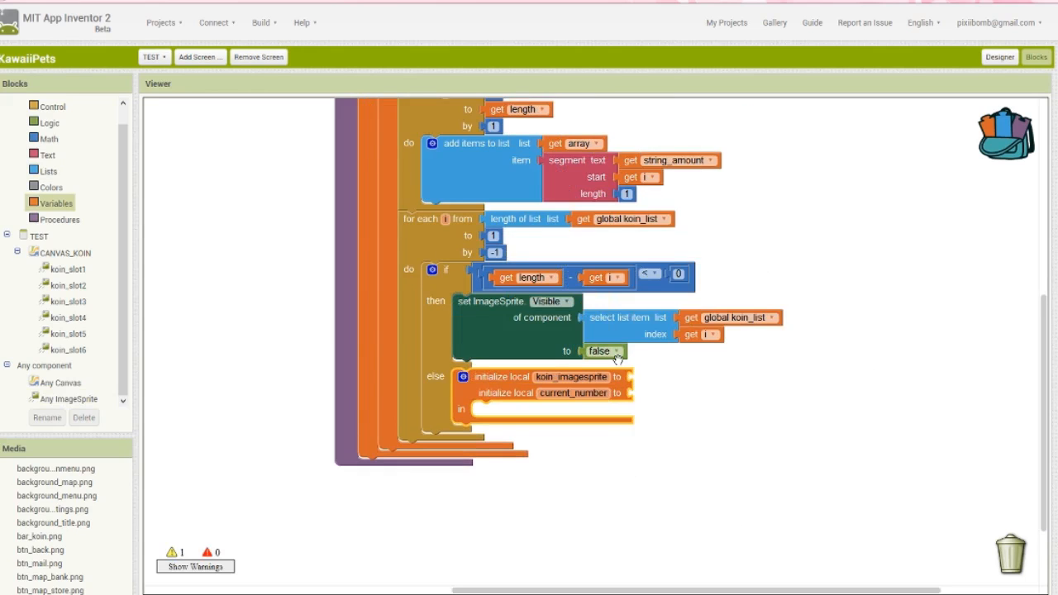
mouse_move(659, 444)
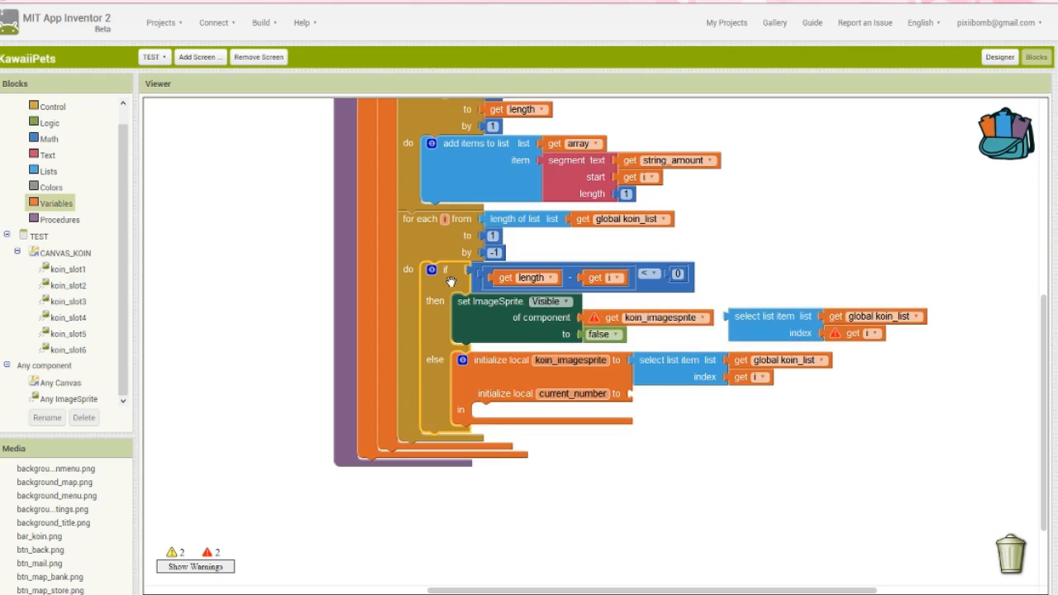
mouse_move(451, 277)
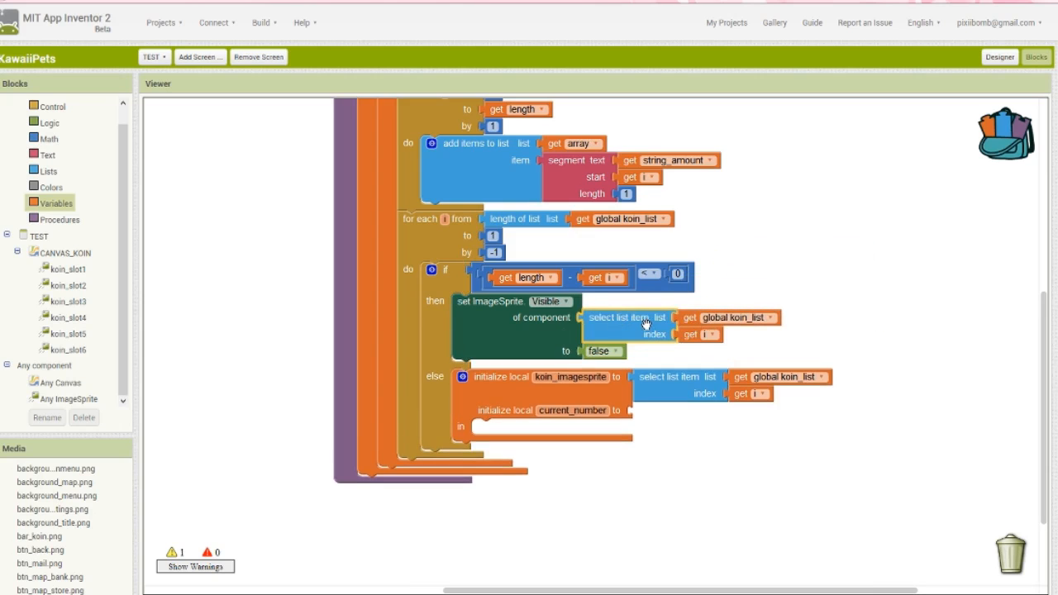
mouse_move(653, 376)
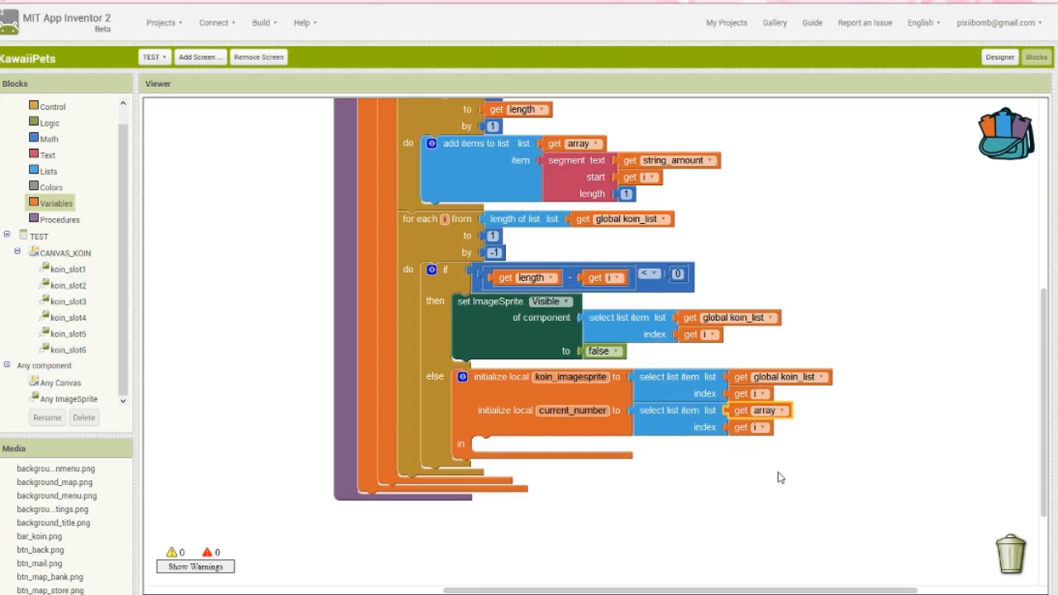
mouse_move(704, 429)
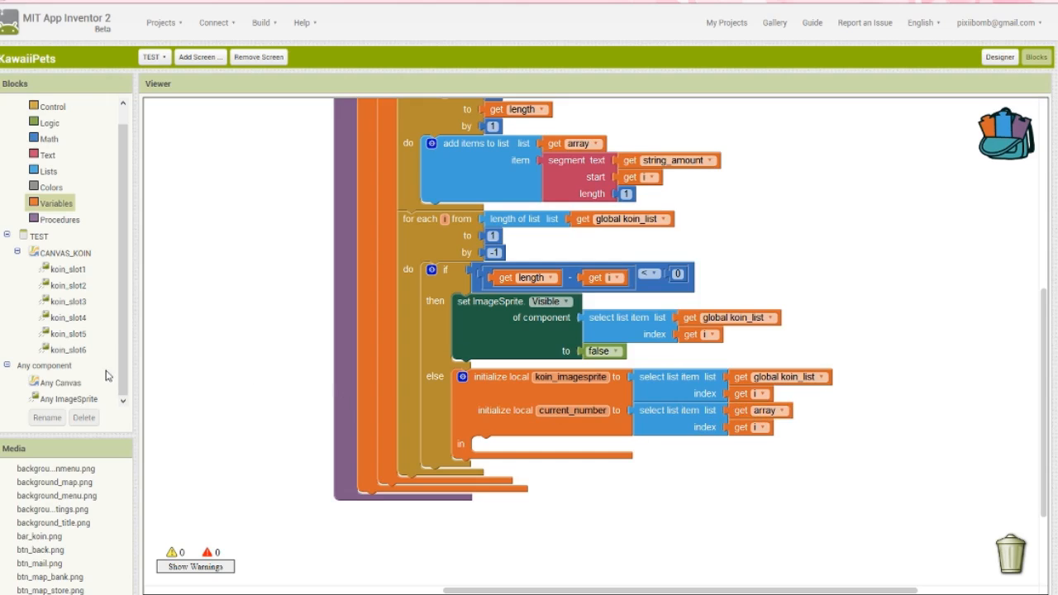
Open the Any ImageSprite blocks drawer
left_click(68, 400)
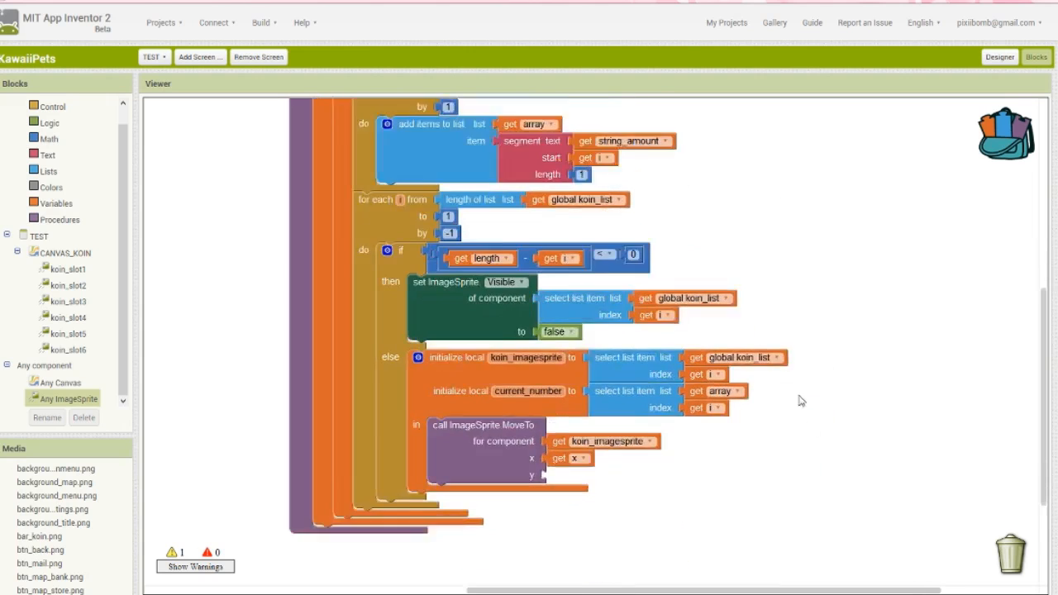
Drop a copied Visible setter below the x update and set it to true
scroll("down", 3)
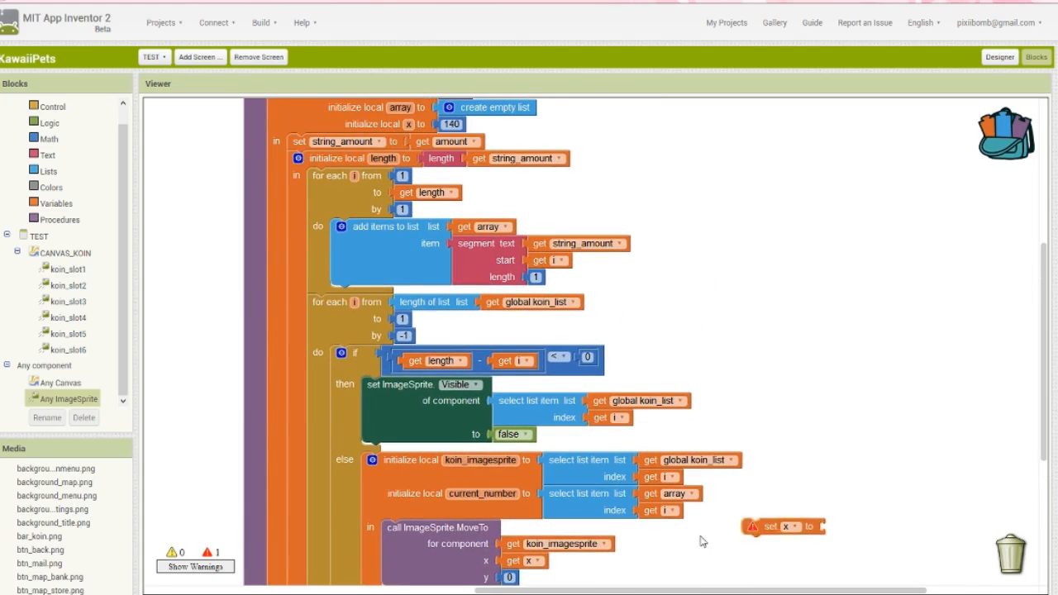
scroll("down", 3)
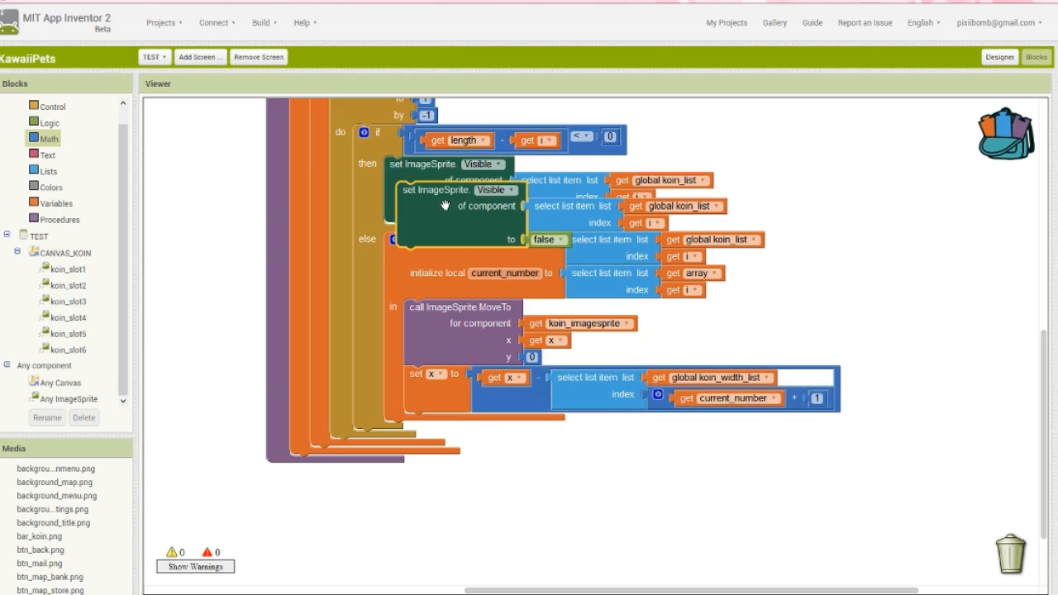
left_click_drag(435, 189, 444, 433)
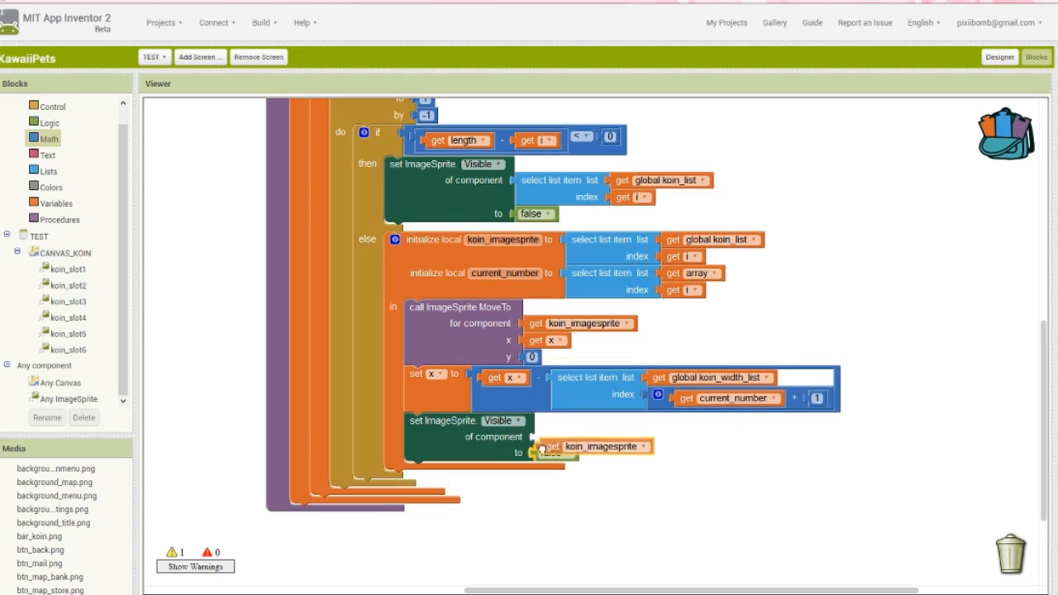
left_click(553, 453)
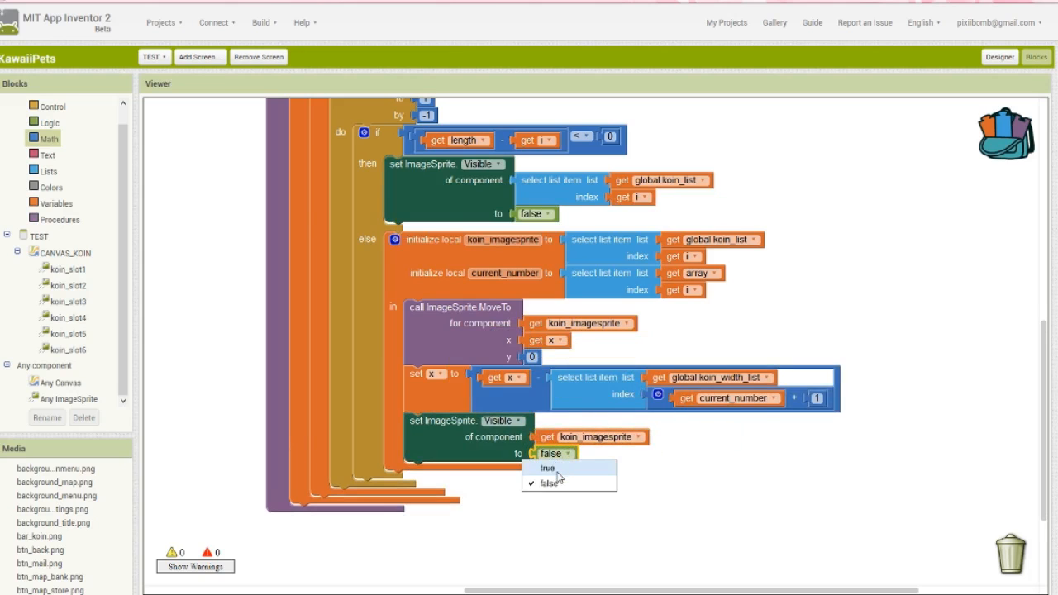
left_click(546, 468)
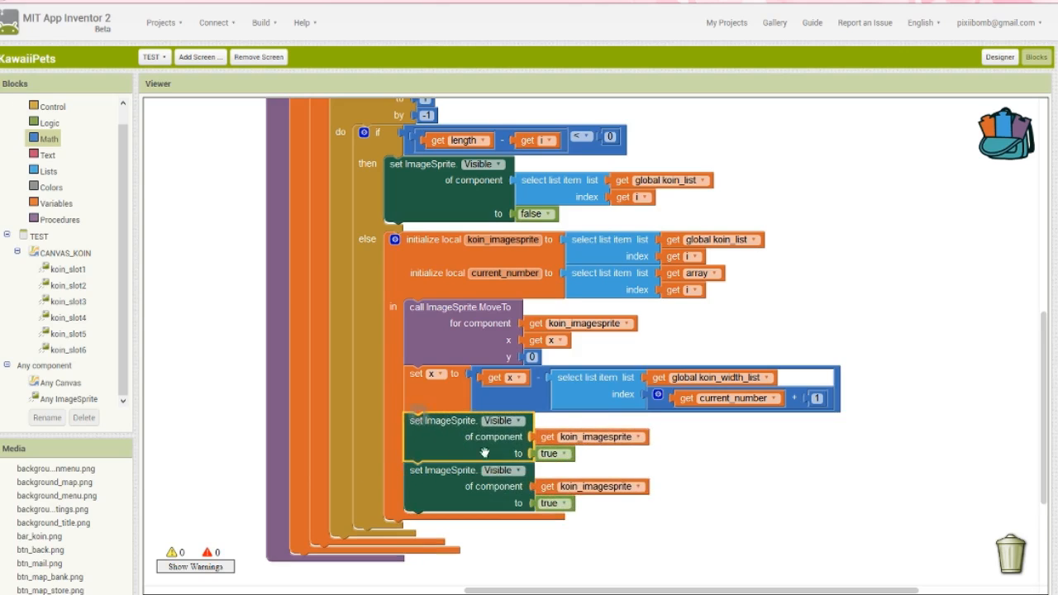
left_click(499, 420)
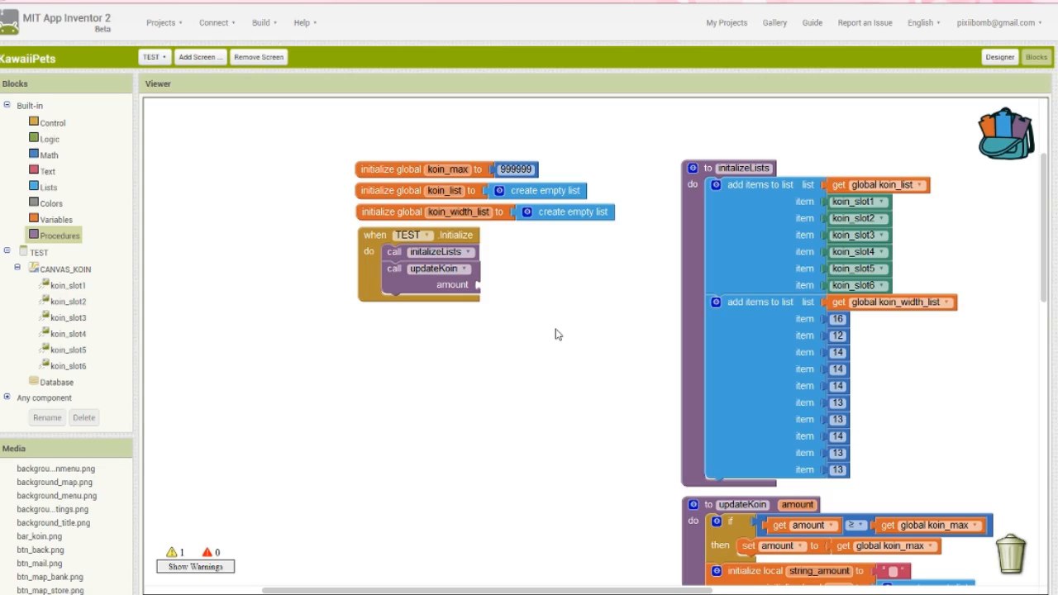
mouse_move(81, 319)
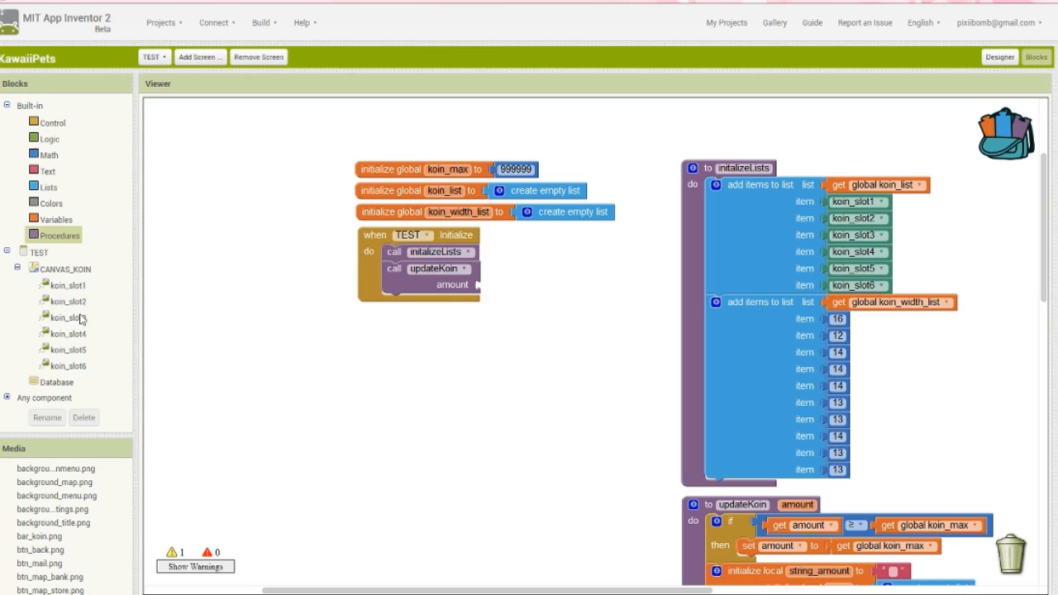
Open the Database component's blocks to supply updateKoin's amount
left_click(56, 381)
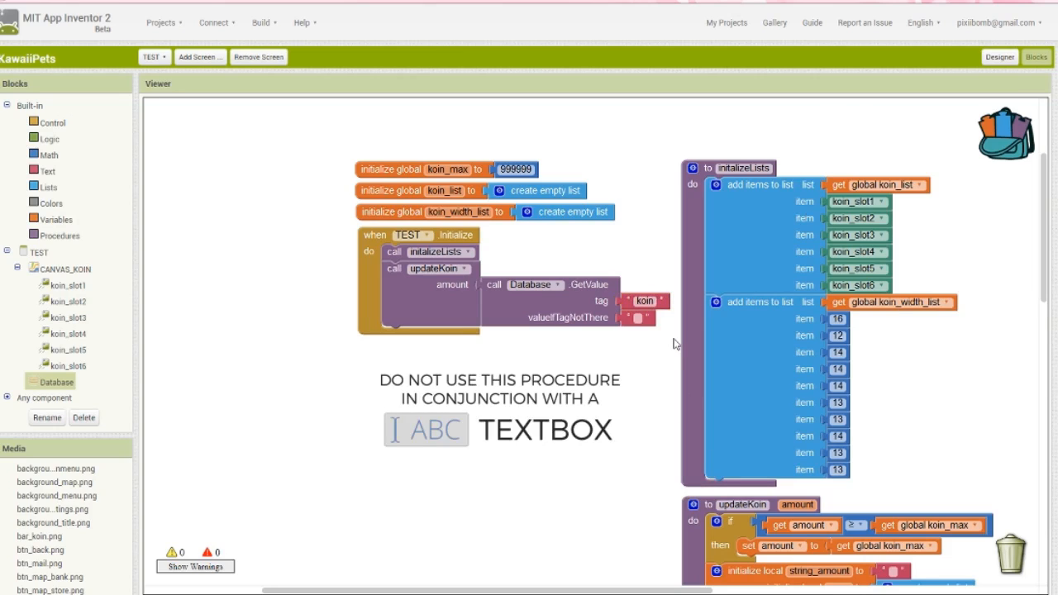
mouse_move(747, 542)
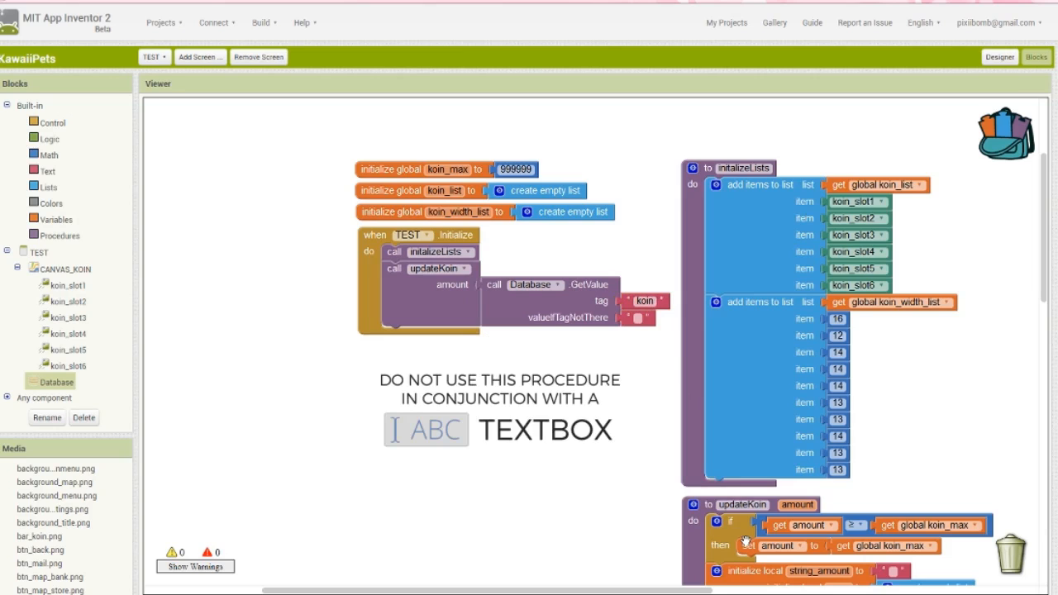
mouse_move(549, 298)
type("231645")
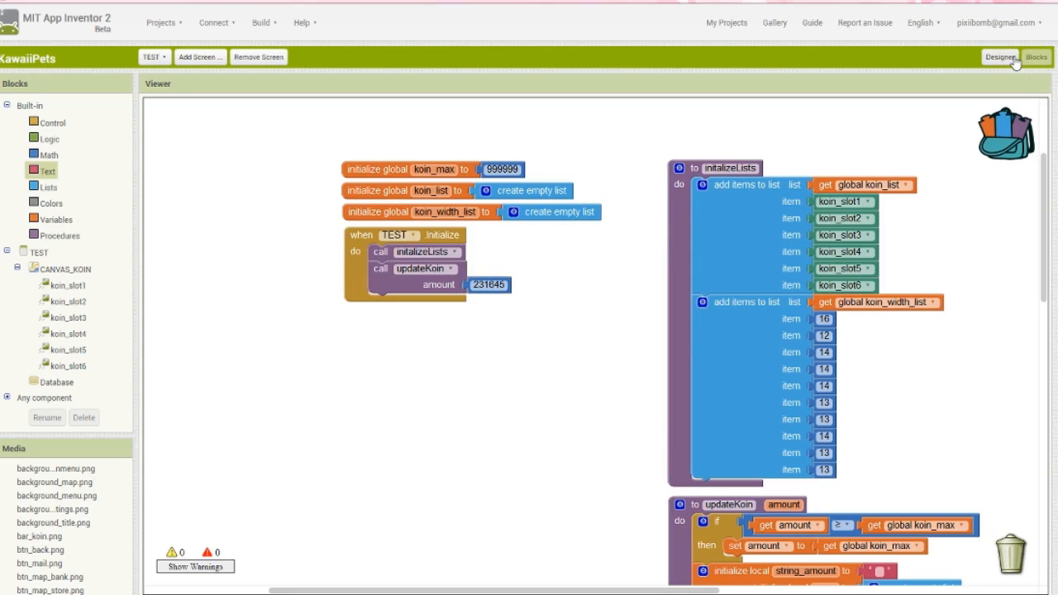
mouse_move(1014, 69)
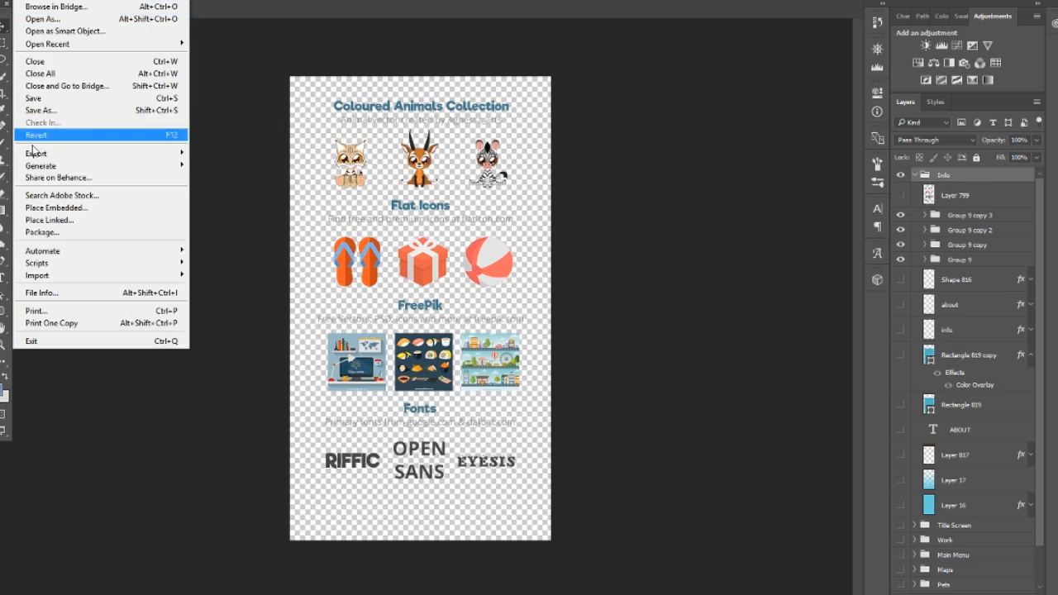
Open Save for Web as PNG-24 with transparency and save into Images
left_click(36, 153)
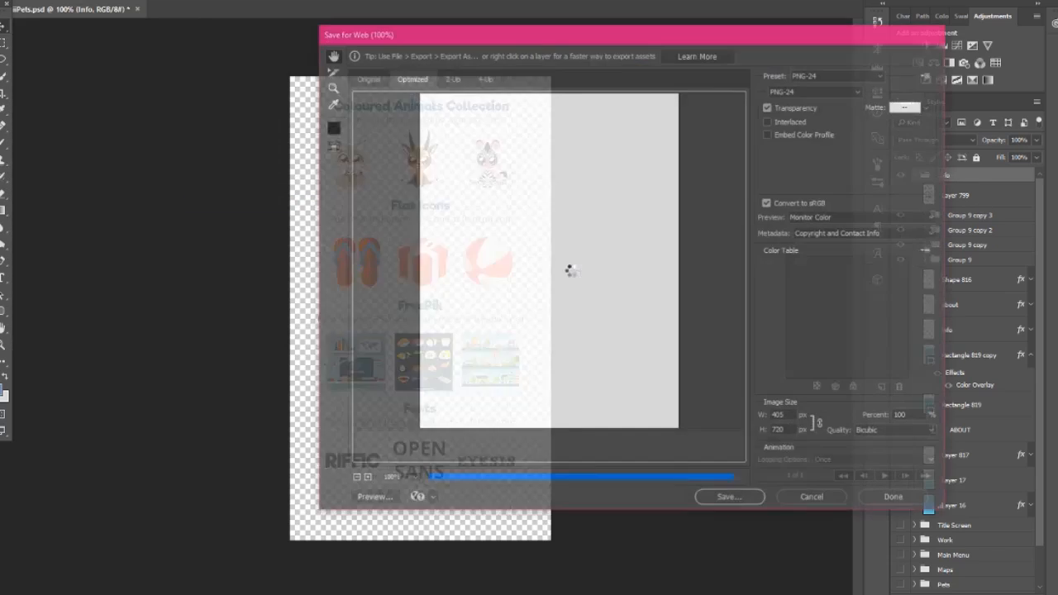
left_click(728, 497)
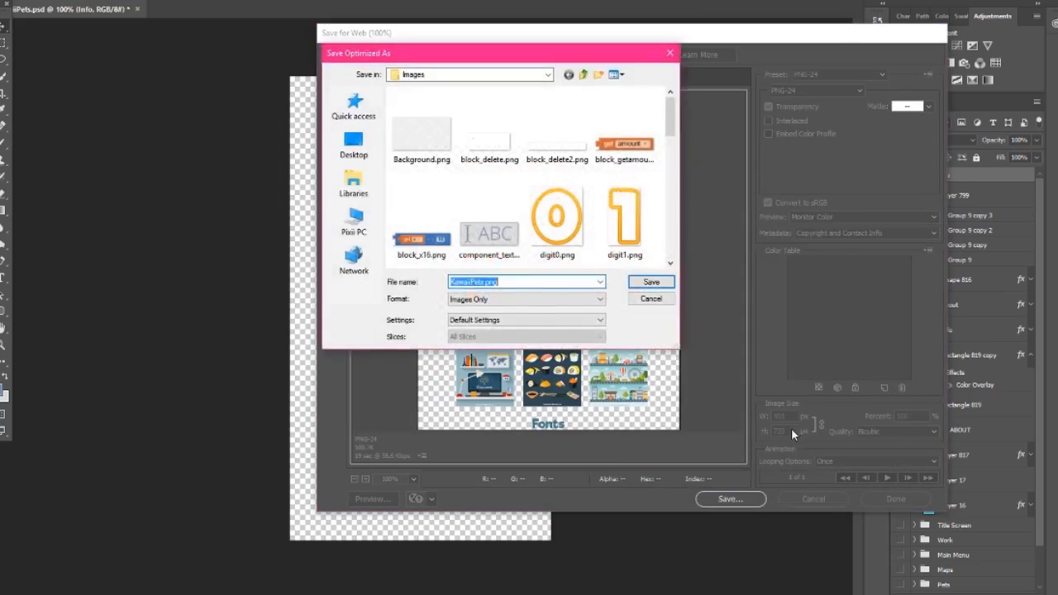